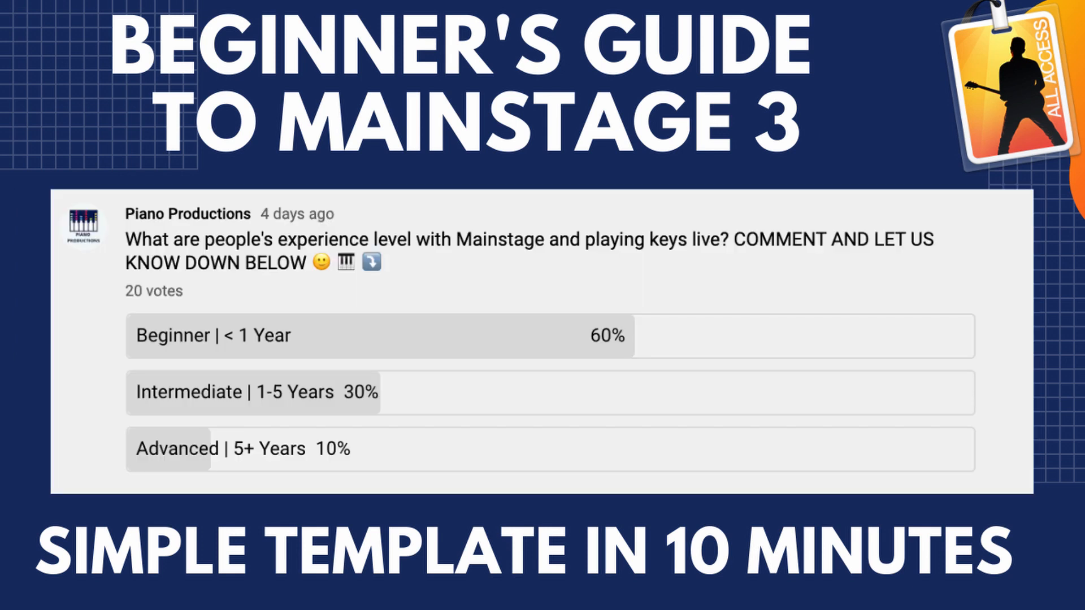
# - Start a new concert from the Keyboards > Keyboard Minimalist template
pyautogui.click(184, 9)
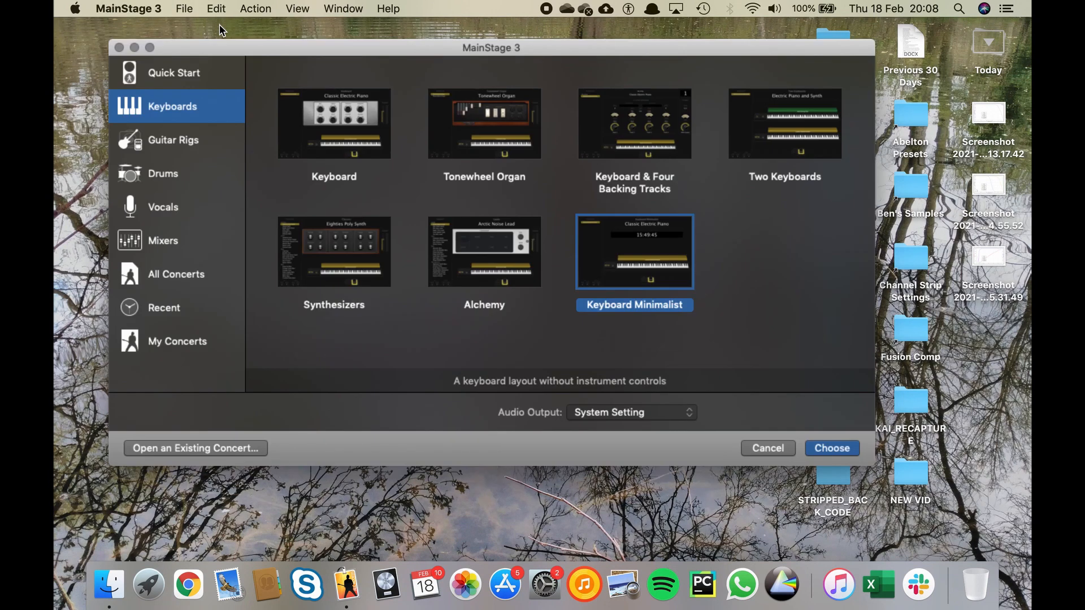
pyautogui.moveTo(733, 357)
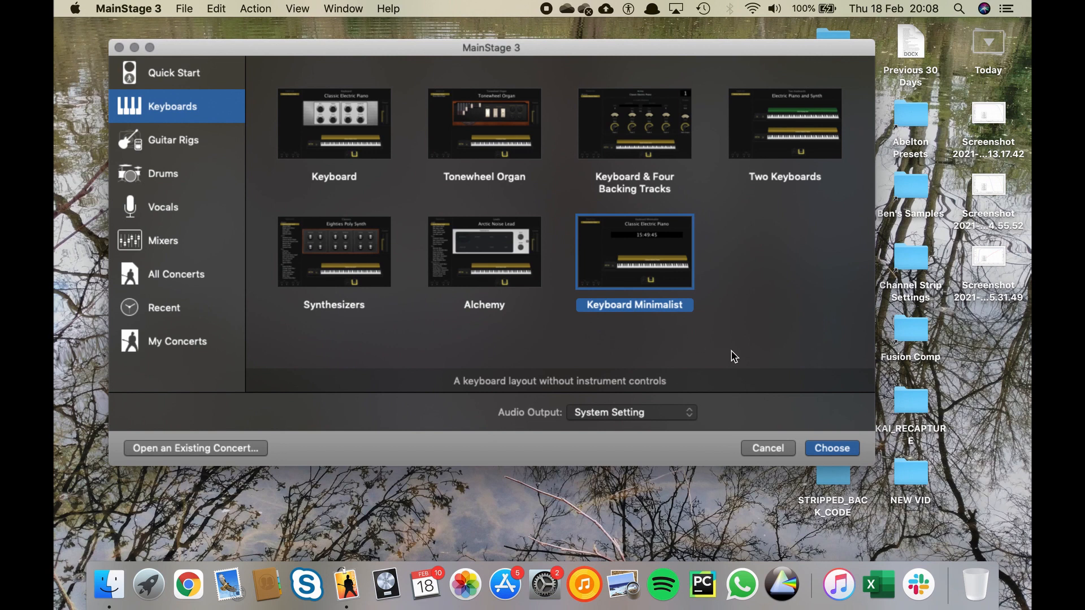
pyautogui.moveTo(508, 277)
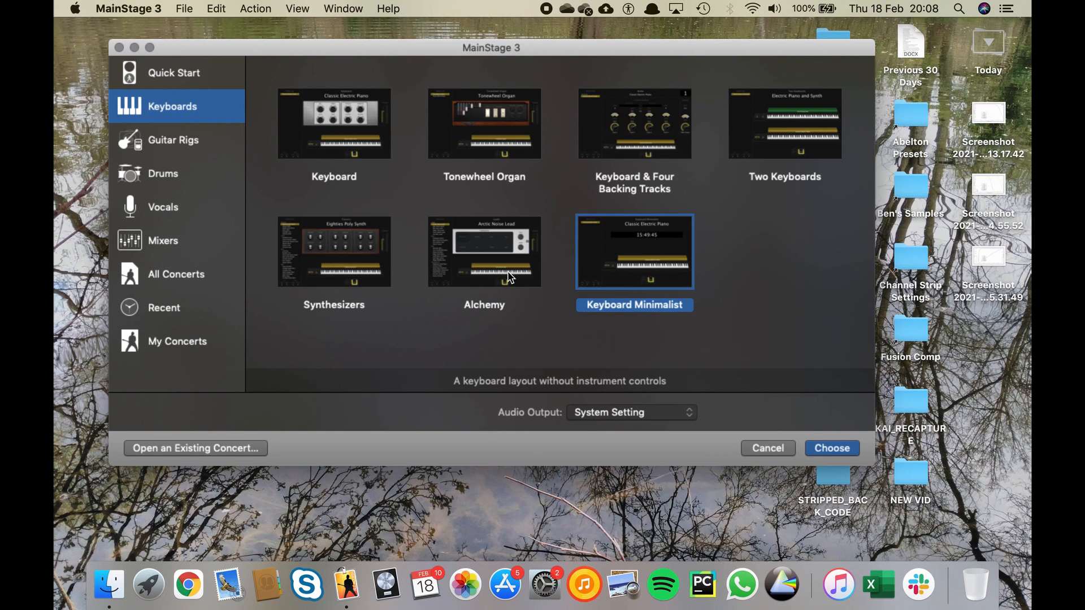
pyautogui.click(633, 123)
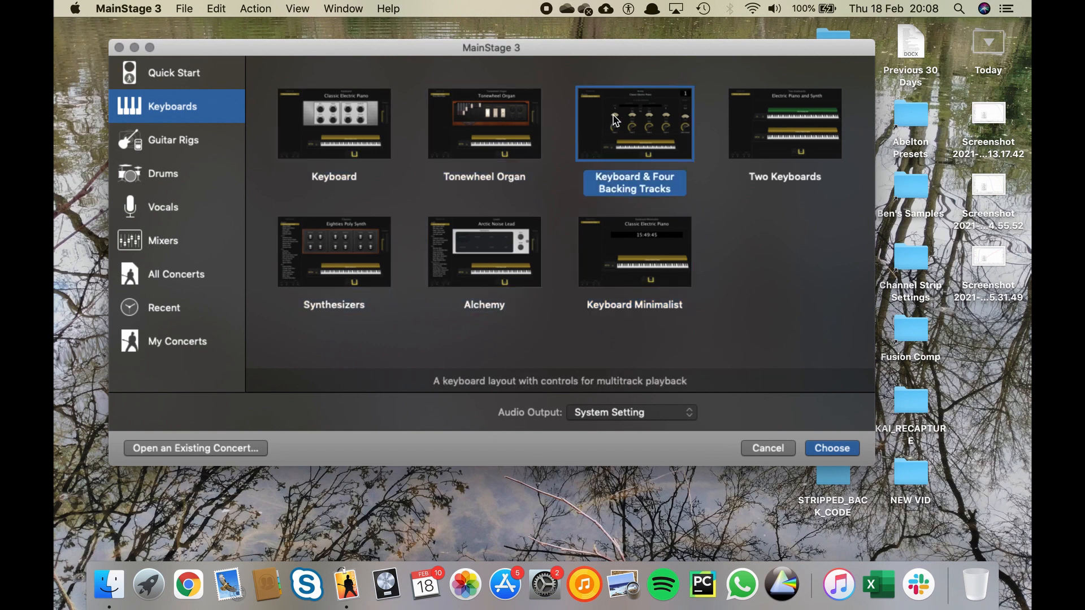
pyautogui.click(634, 251)
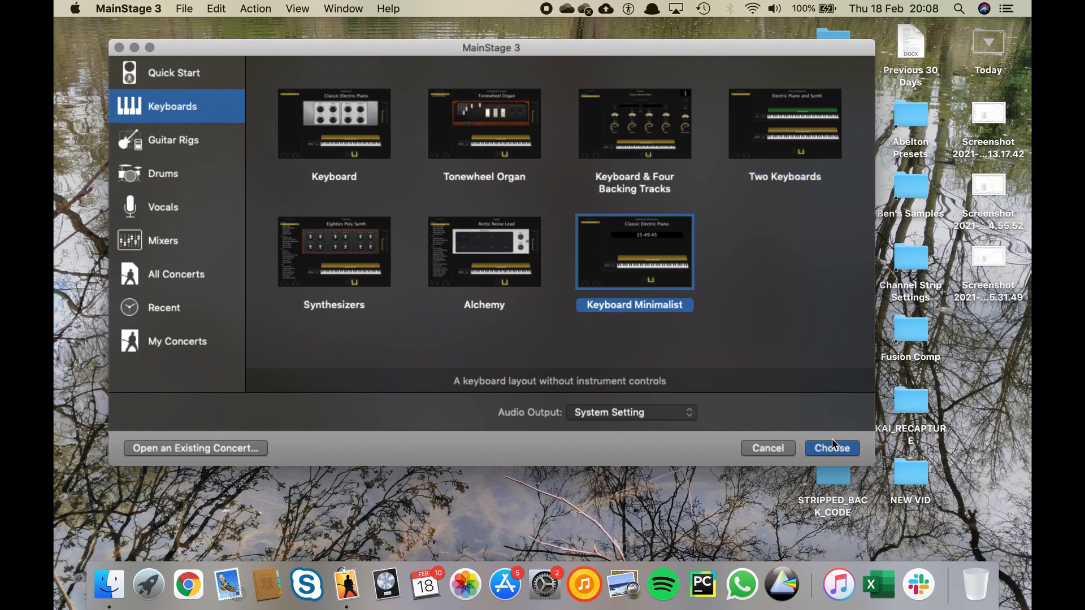
pyautogui.click(831, 448)
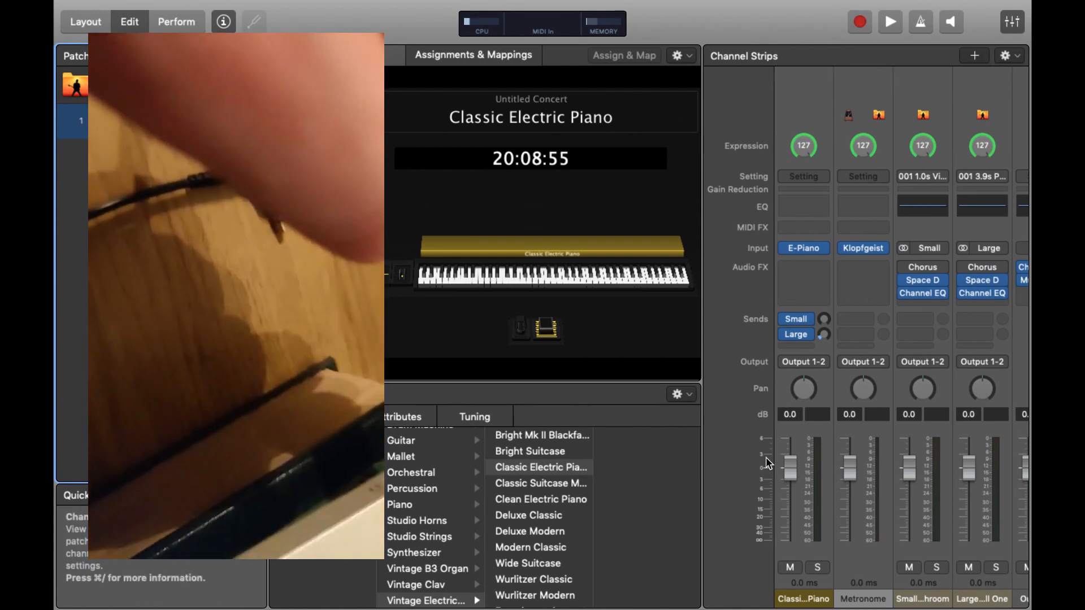
pyautogui.moveTo(843, 47)
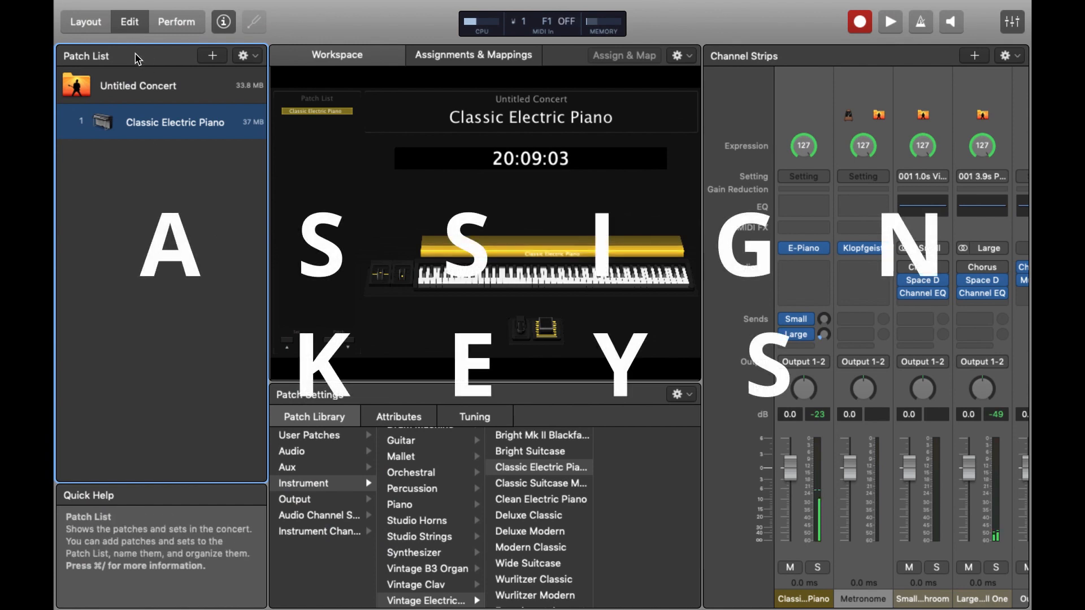
# - In Layout mode, assign the on-screen keyboard to the connected hardware keyboard
pyautogui.click(85, 22)
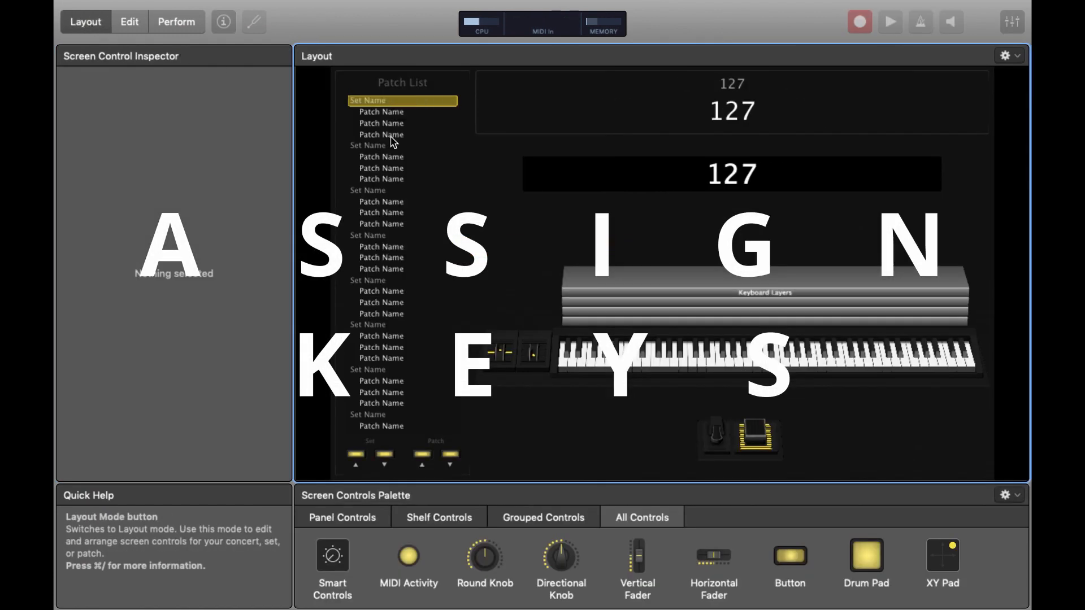
pyautogui.click(761, 353)
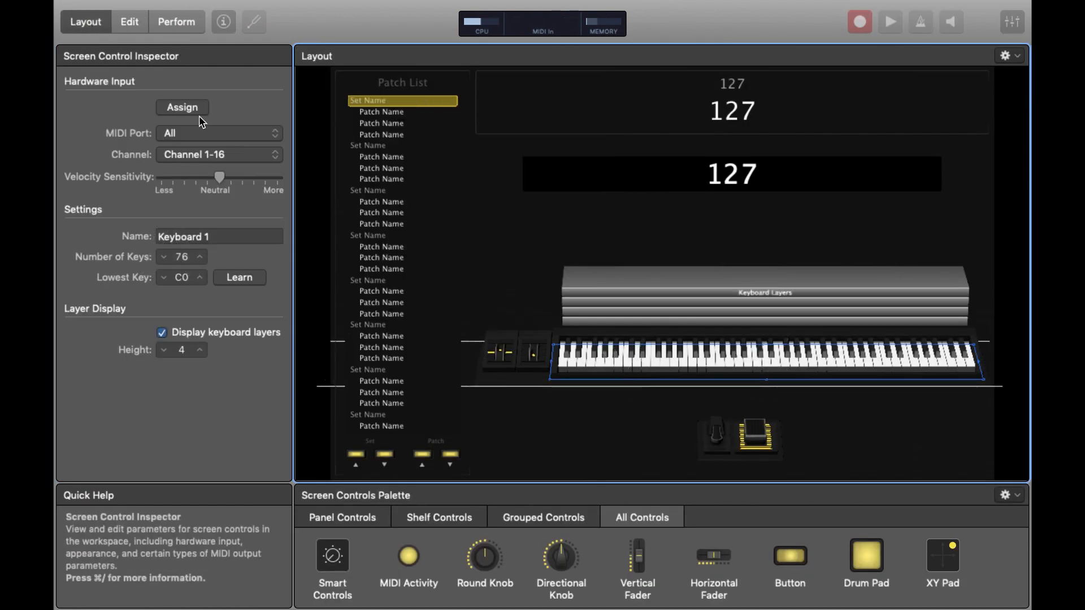
pyautogui.click(182, 108)
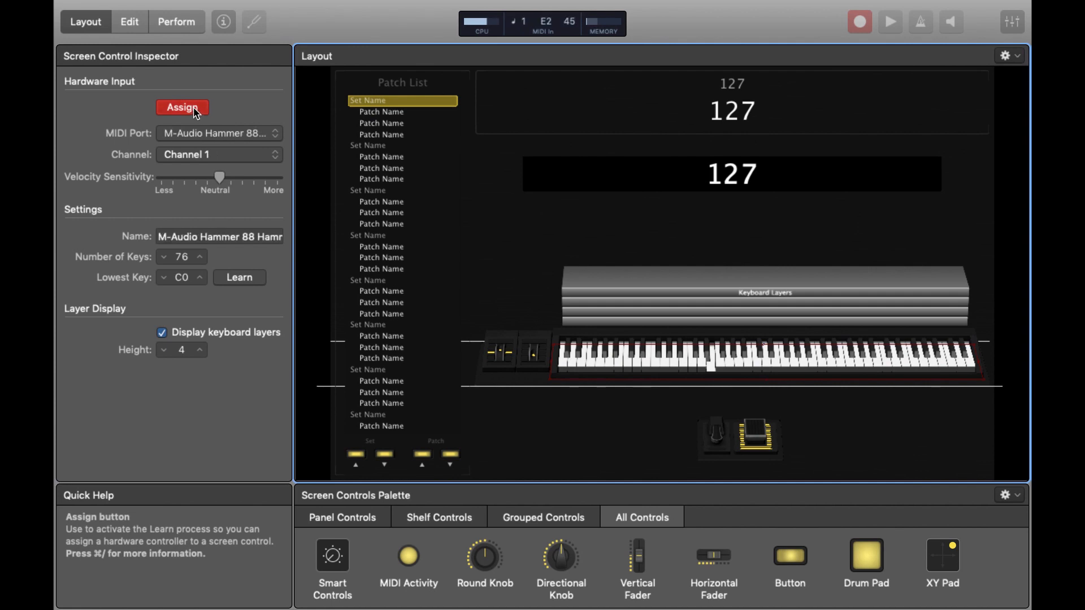
pyautogui.click(182, 107)
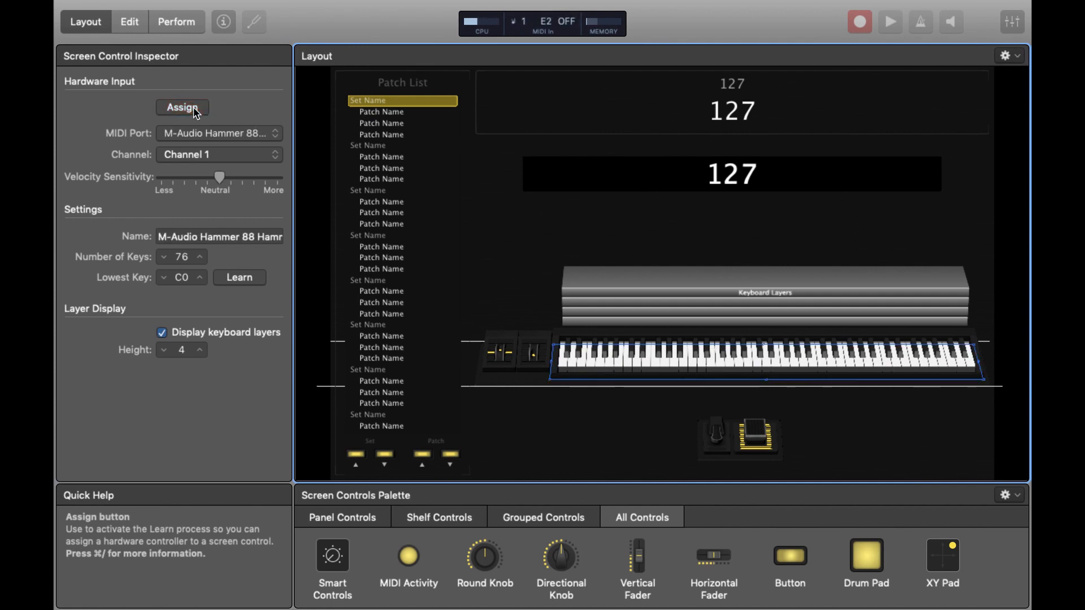
# - Set the keyboard to 88 keys, rename it HAMMER 88, and learn lowest key A-1
pyautogui.click(181, 107)
pyautogui.write('88')
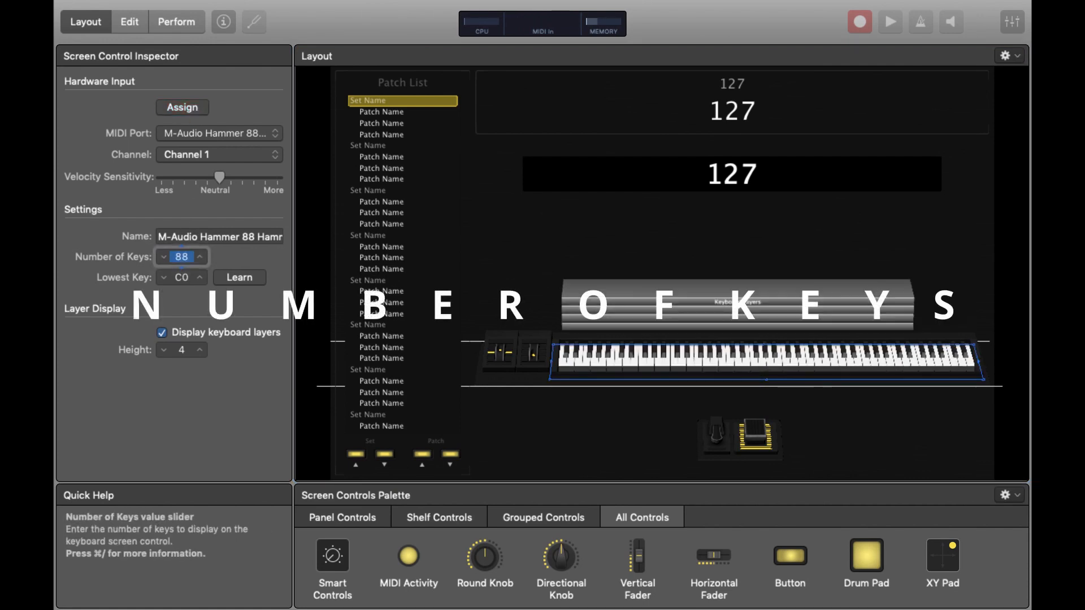
pyautogui.click(219, 237)
pyautogui.write('HAMMER 88')
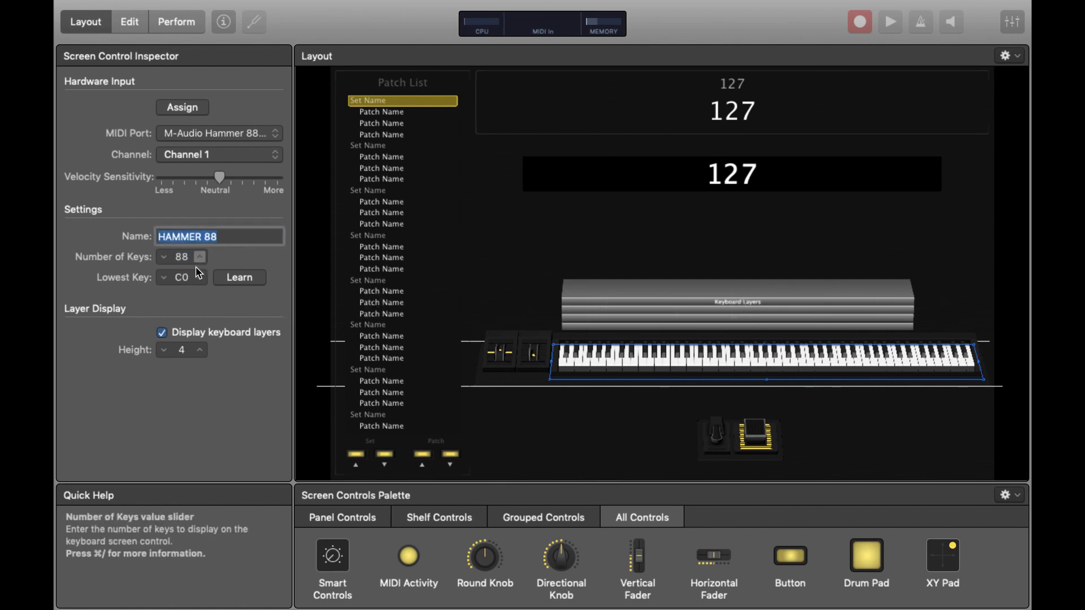
pyautogui.click(238, 277)
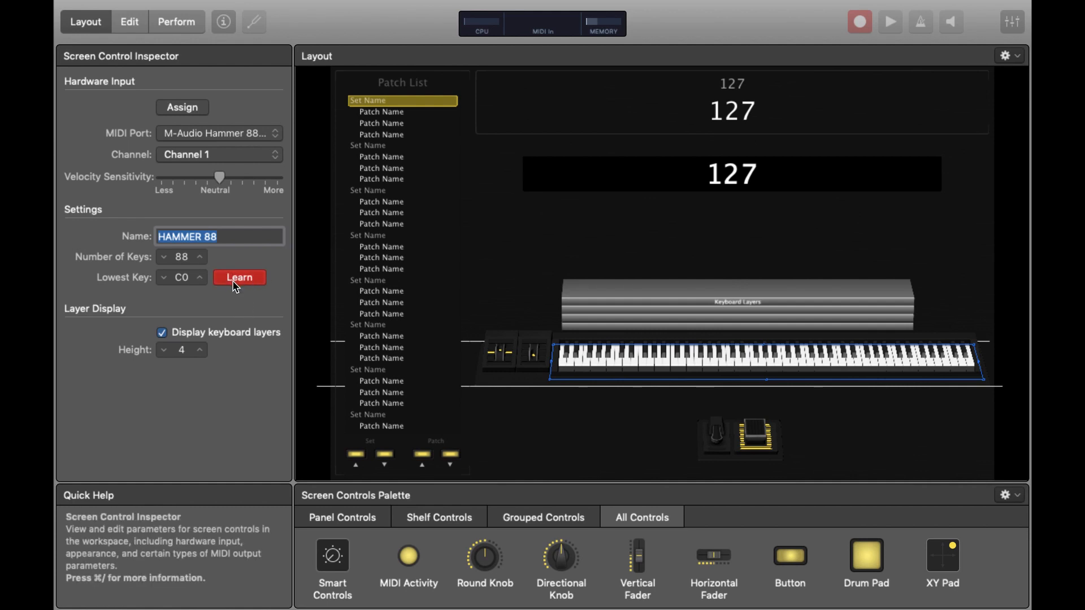
pyautogui.click(238, 278)
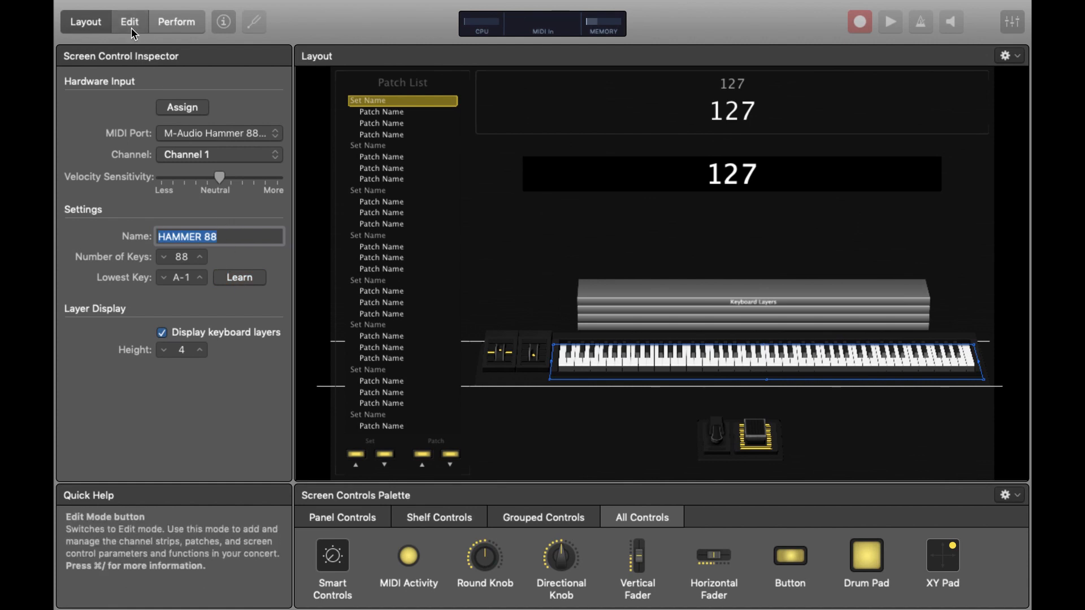
# - Return to Edit mode to show patches and channel strips
pyautogui.click(129, 22)
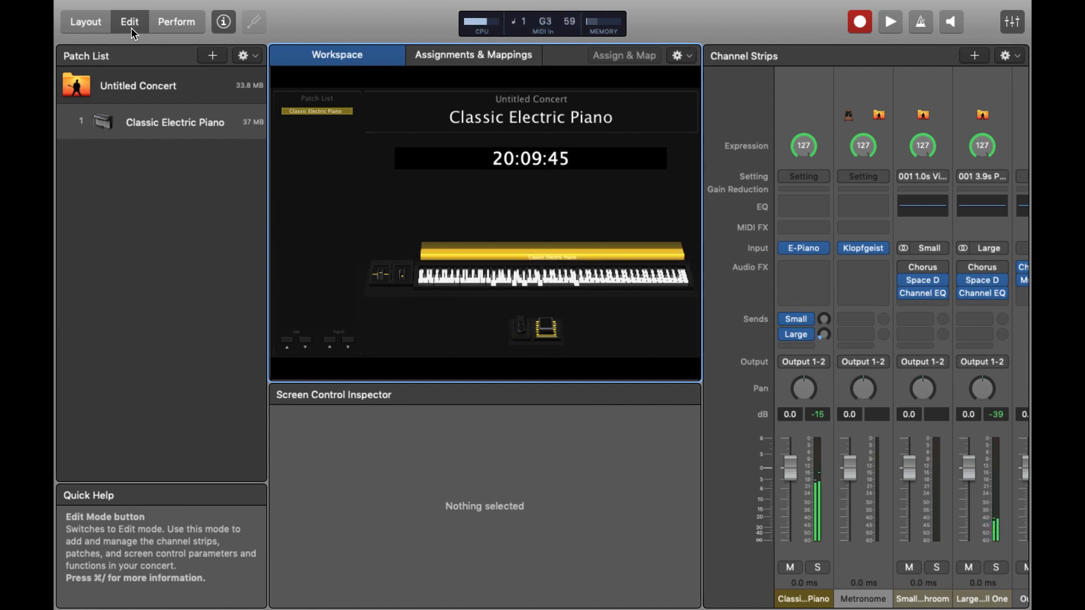
pyautogui.moveTo(191, 260)
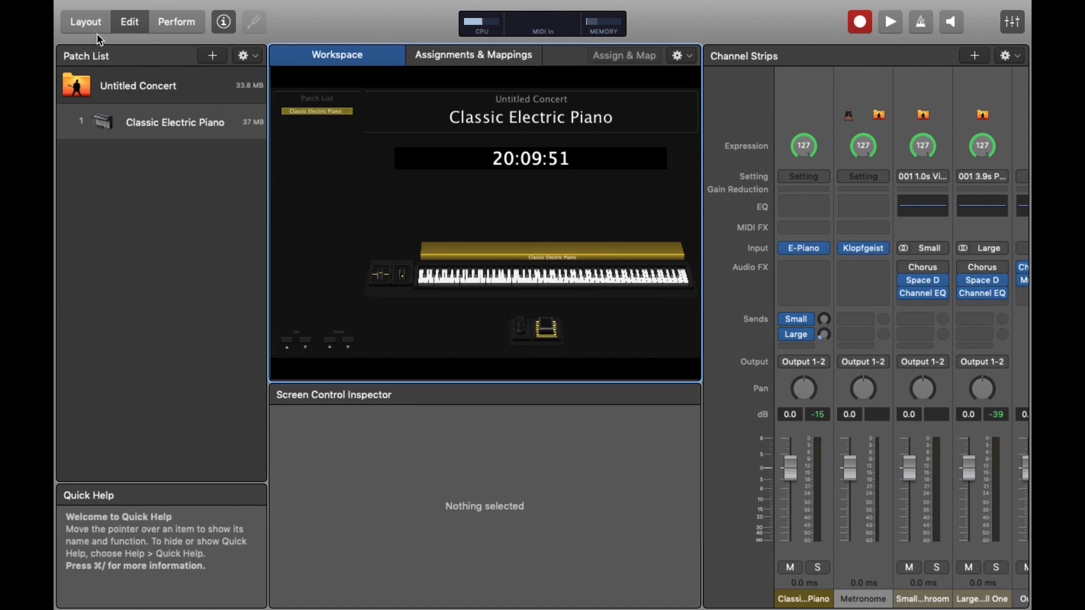
# - In Layout mode, assign the sustain pedal control to the hardware sustain pedal
pyautogui.click(130, 22)
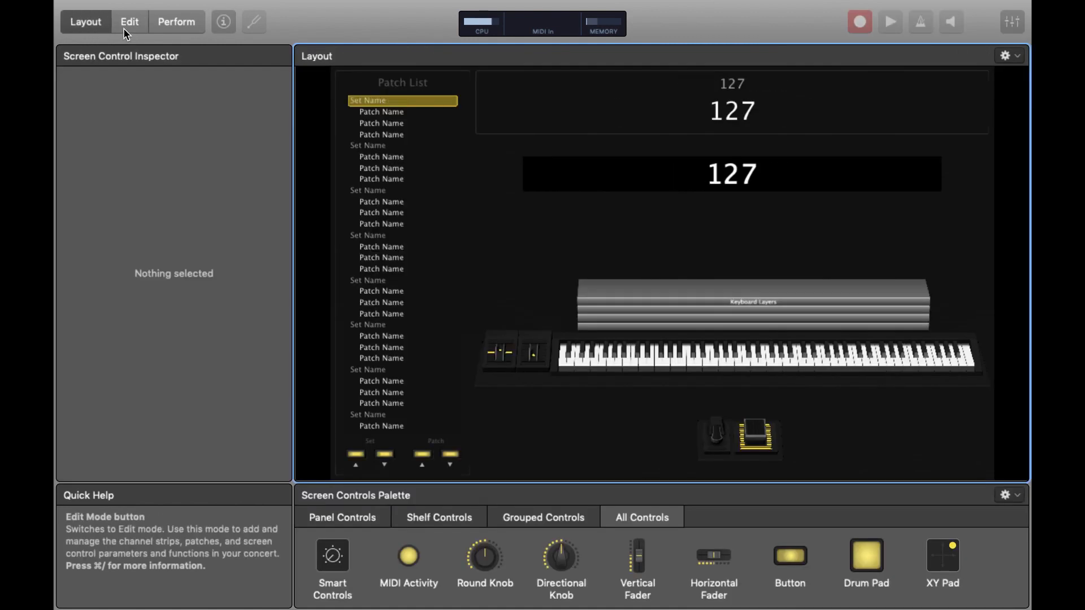
pyautogui.moveTo(727, 444)
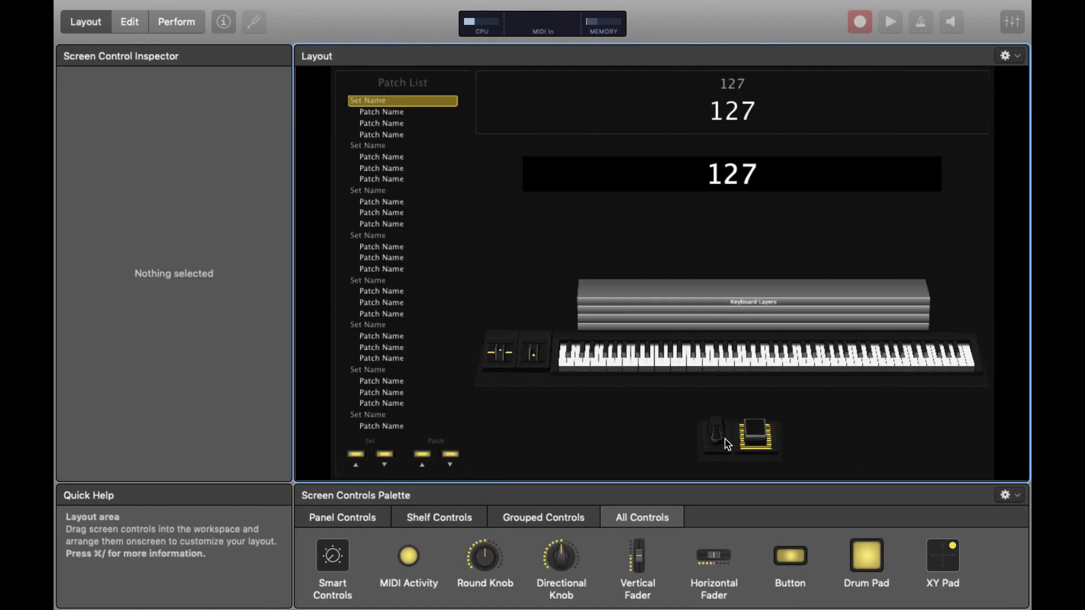
pyautogui.click(716, 435)
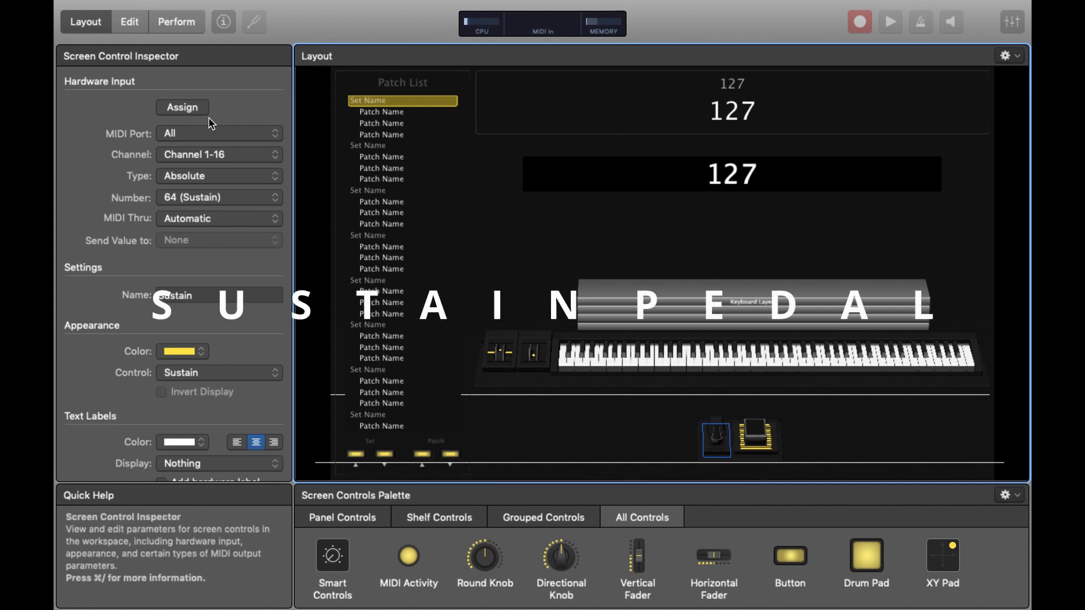
pyautogui.click(182, 107)
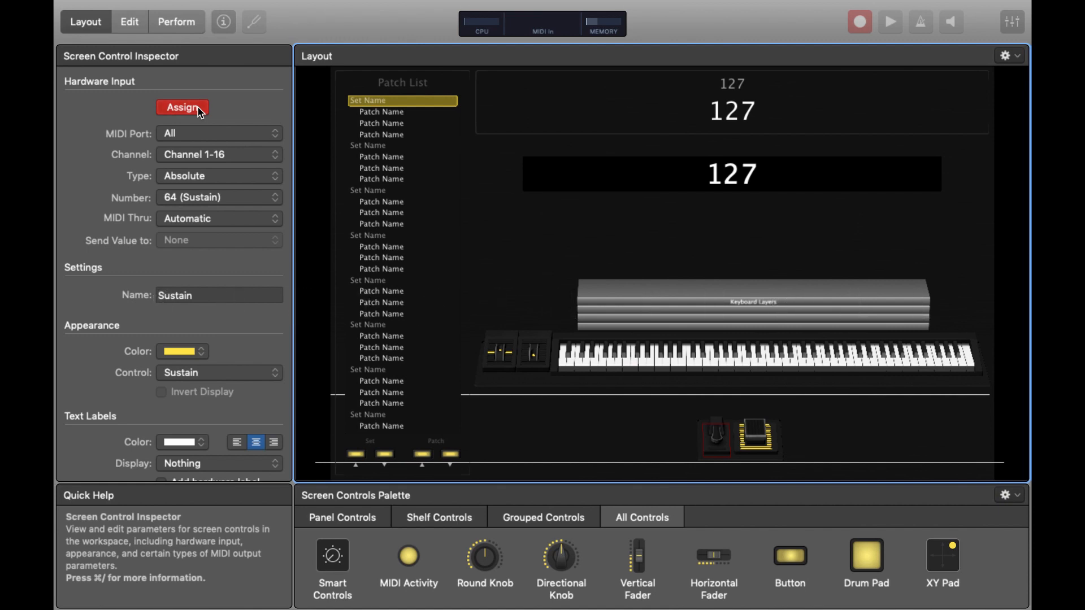
pyautogui.click(182, 108)
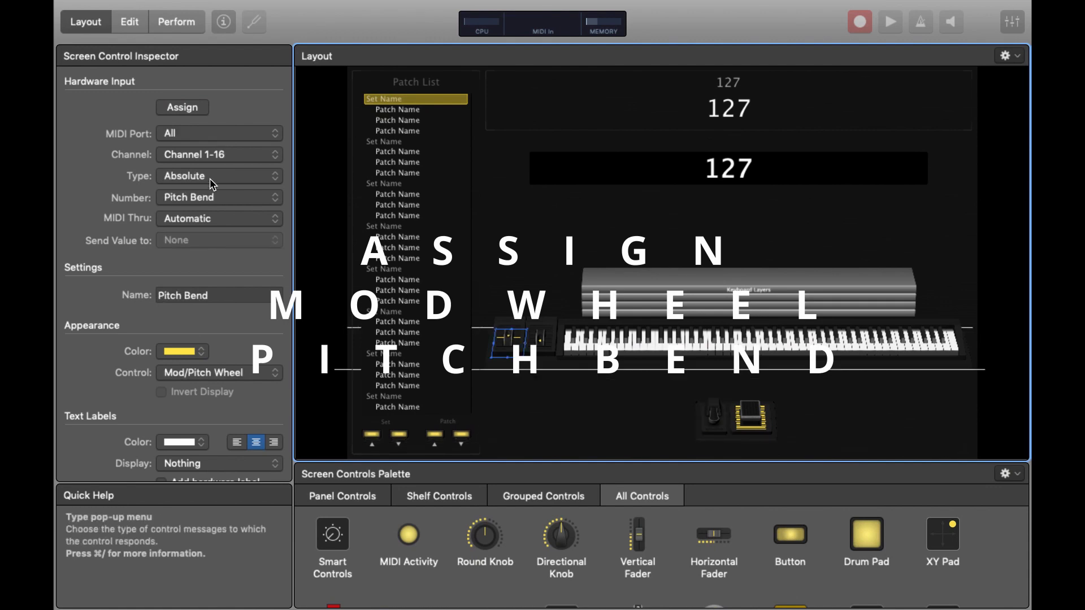
# - Learn the pitch bend and modulation wheels from the Hammer 88, then enter Edit mode
pyautogui.click(182, 108)
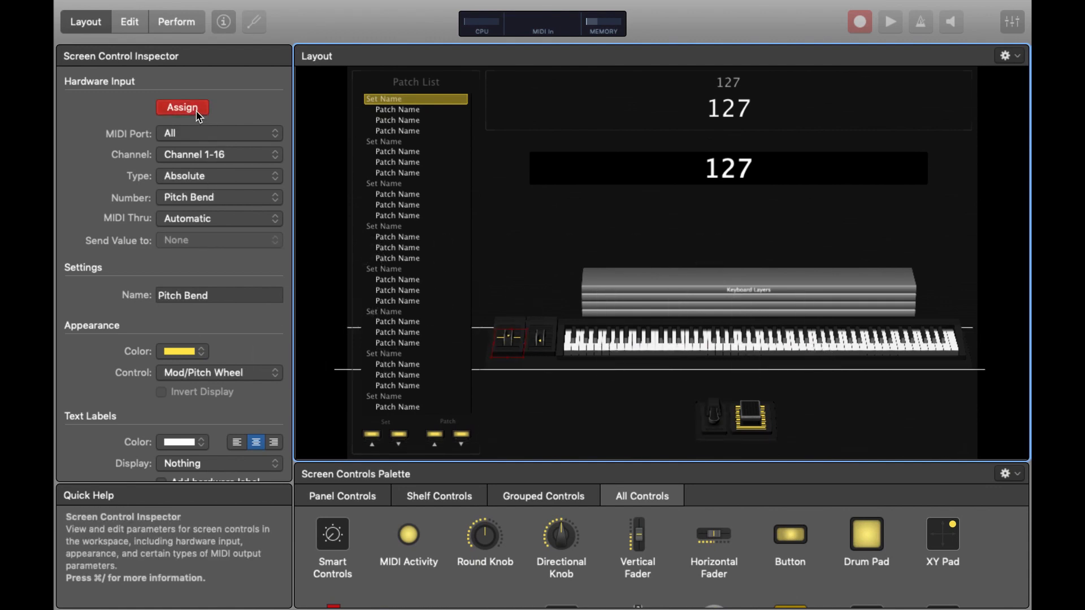
pyautogui.click(182, 108)
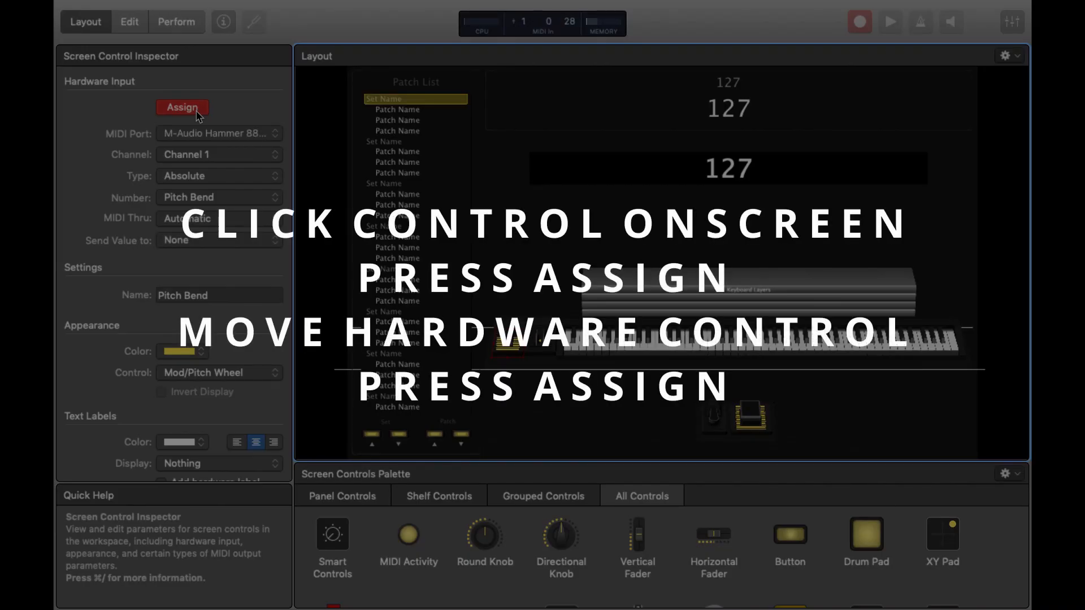
pyautogui.click(181, 107)
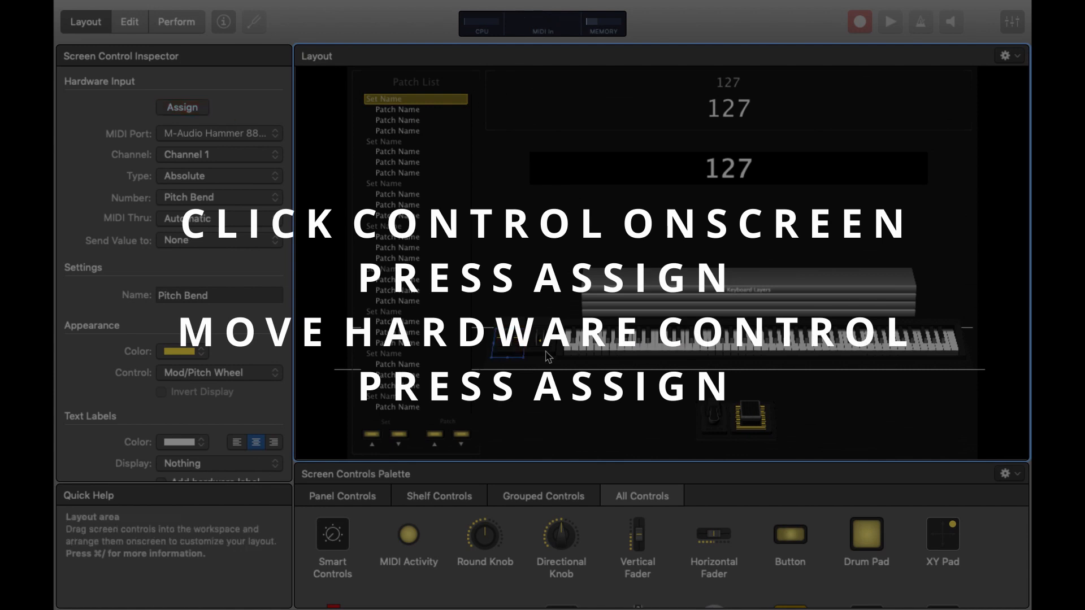
pyautogui.click(182, 107)
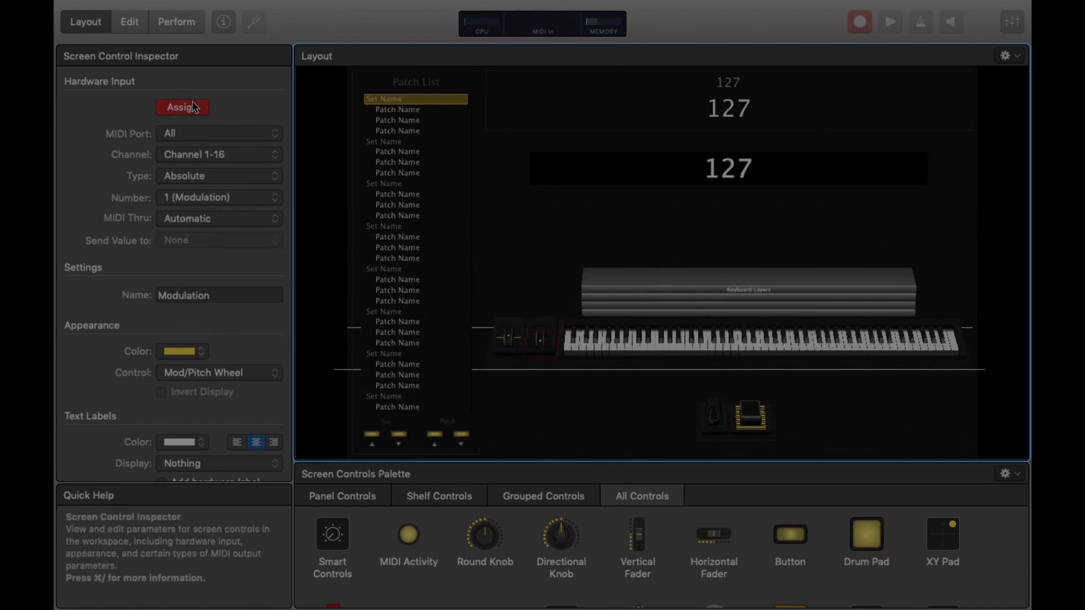
pyautogui.click(182, 107)
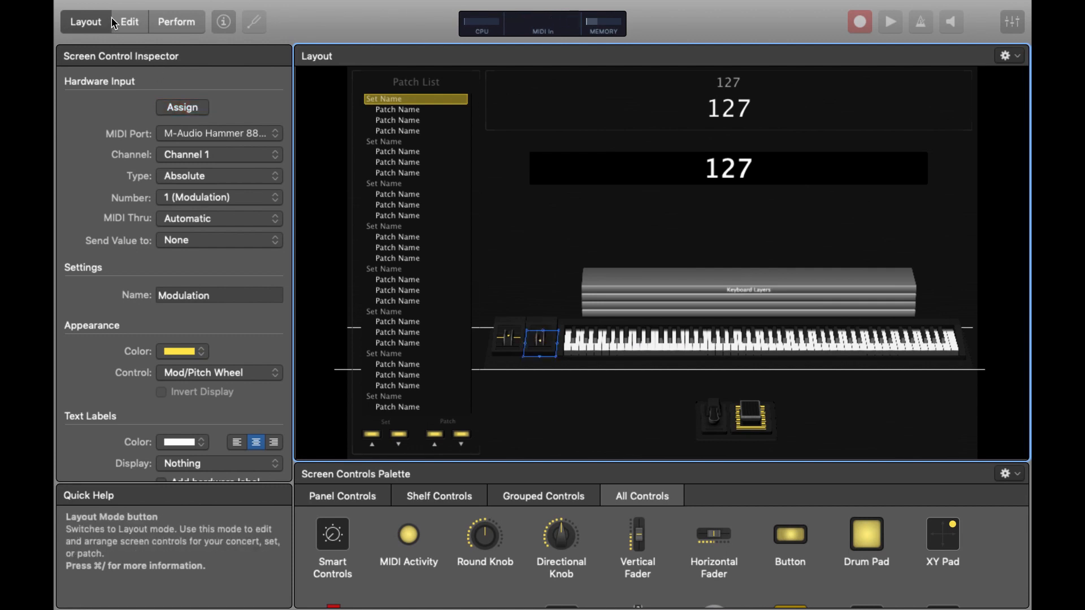
pyautogui.click(129, 21)
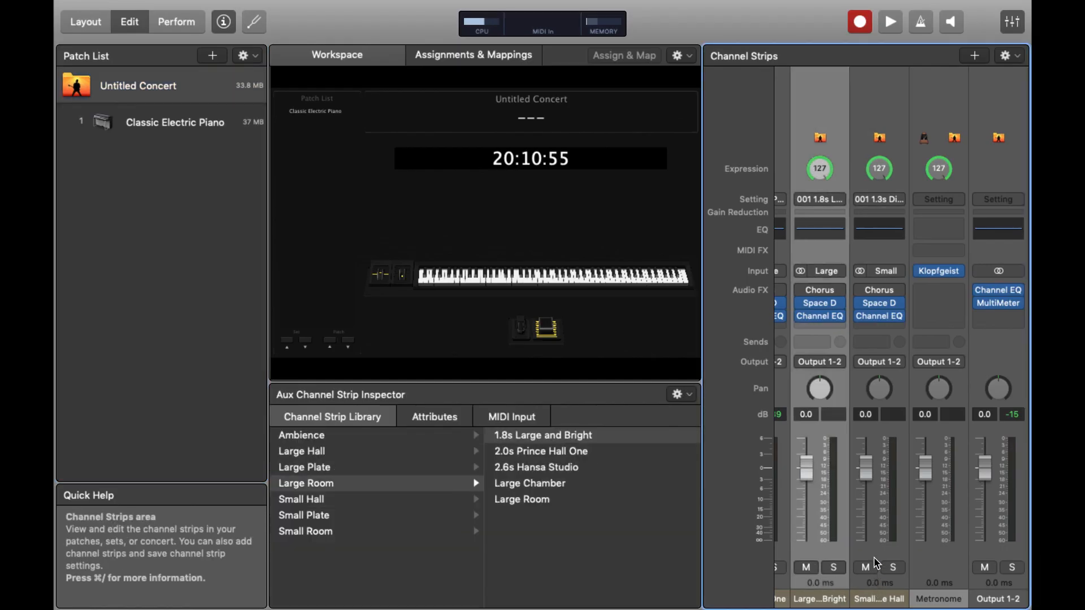
# - Select an aux reverb channel strip in the concert for deletion
pyautogui.click(305, 531)
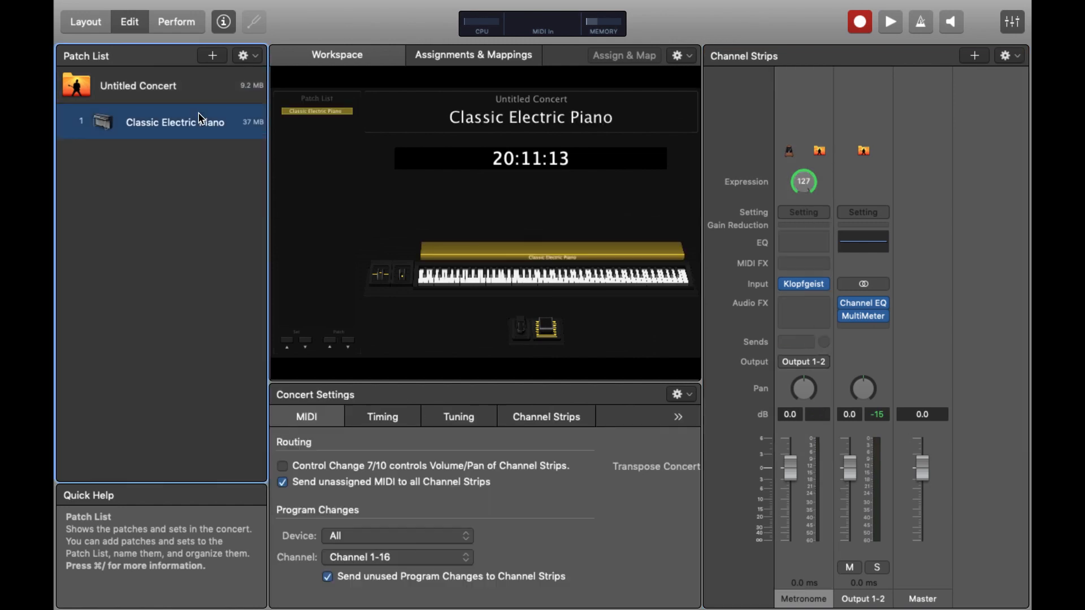
# - Remove all bus sends from the Classic Electric Piano channel strip
pyautogui.click(175, 122)
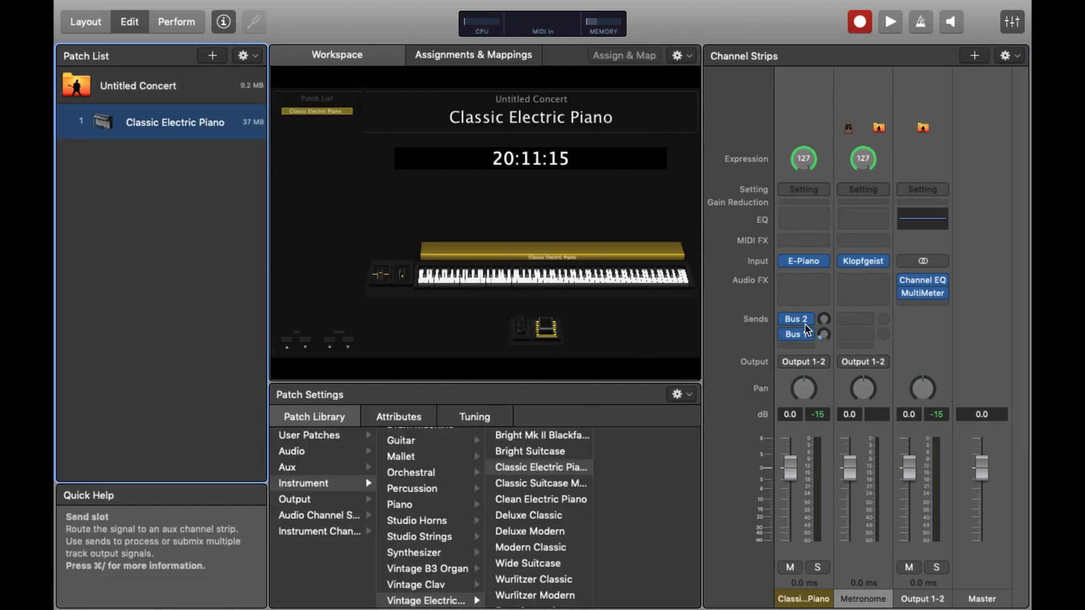
pyautogui.click(795, 320)
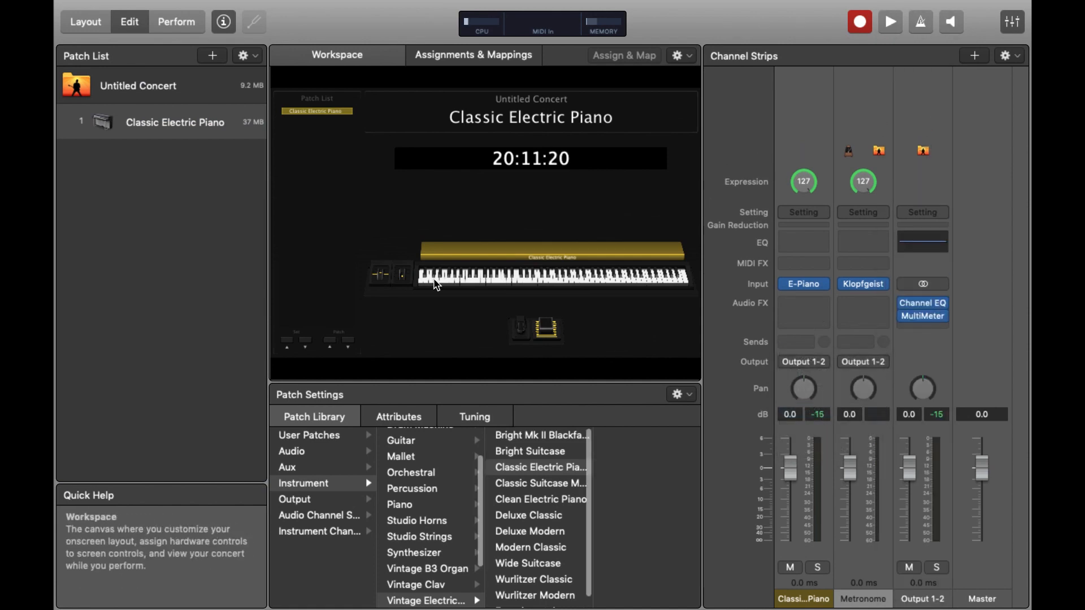
pyautogui.moveTo(187, 154)
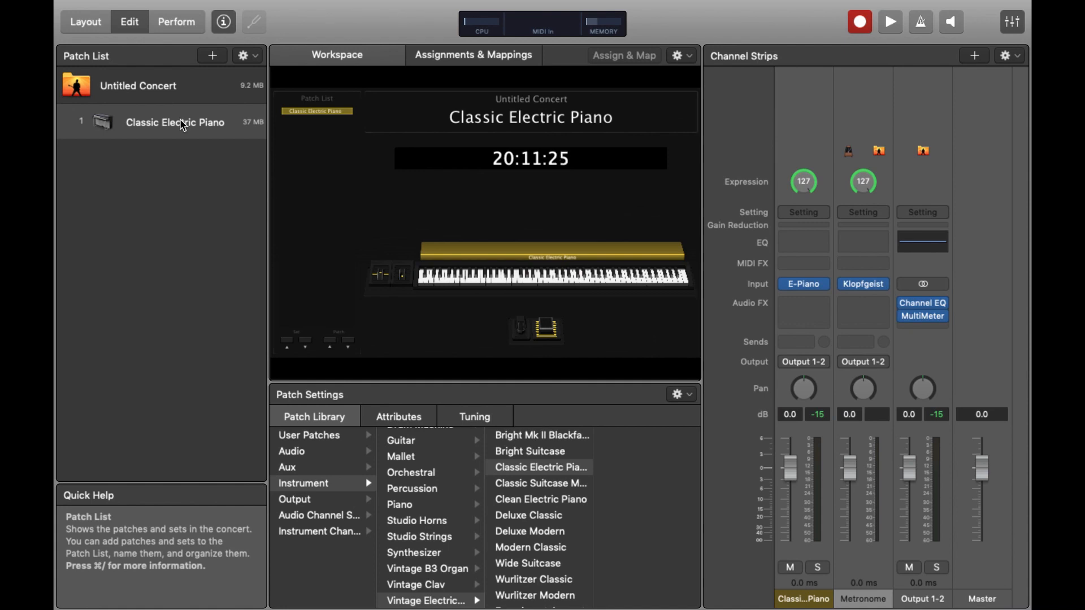
pyautogui.moveTo(175, 122)
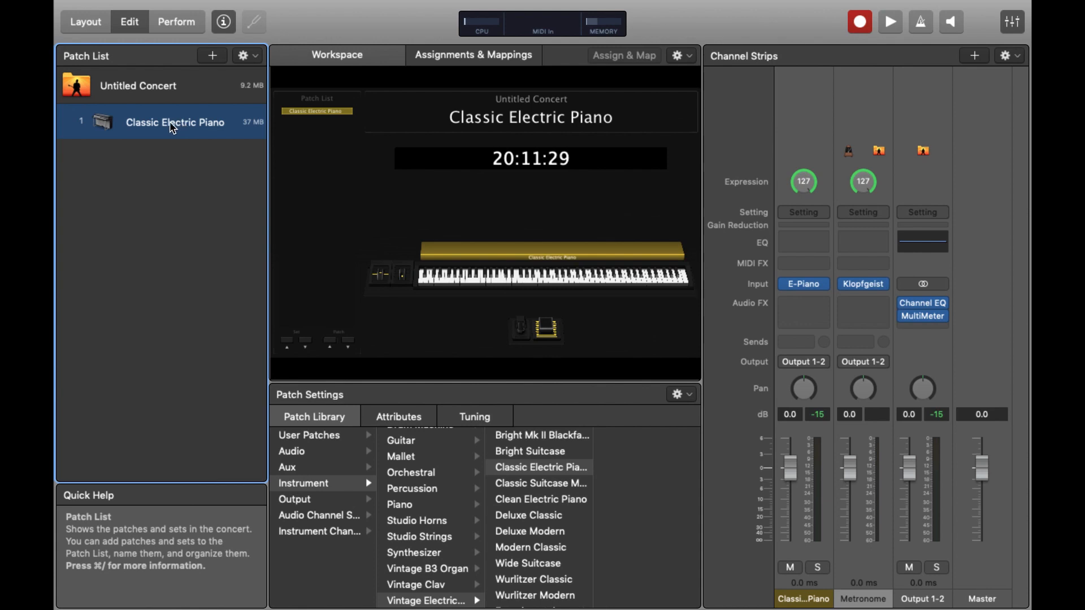
pyautogui.moveTo(172, 173)
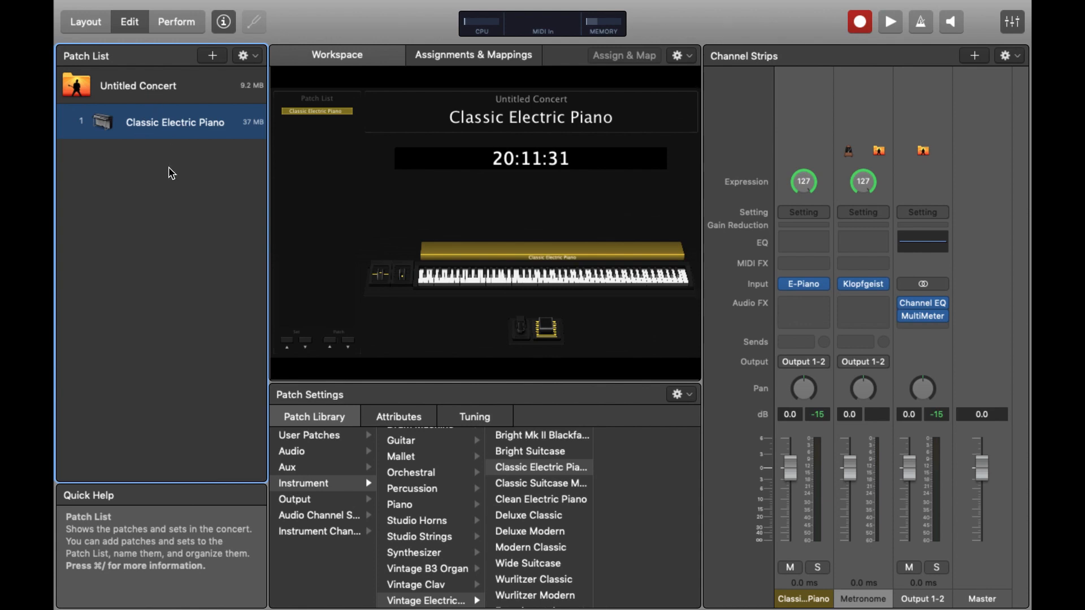
pyautogui.click(184, 9)
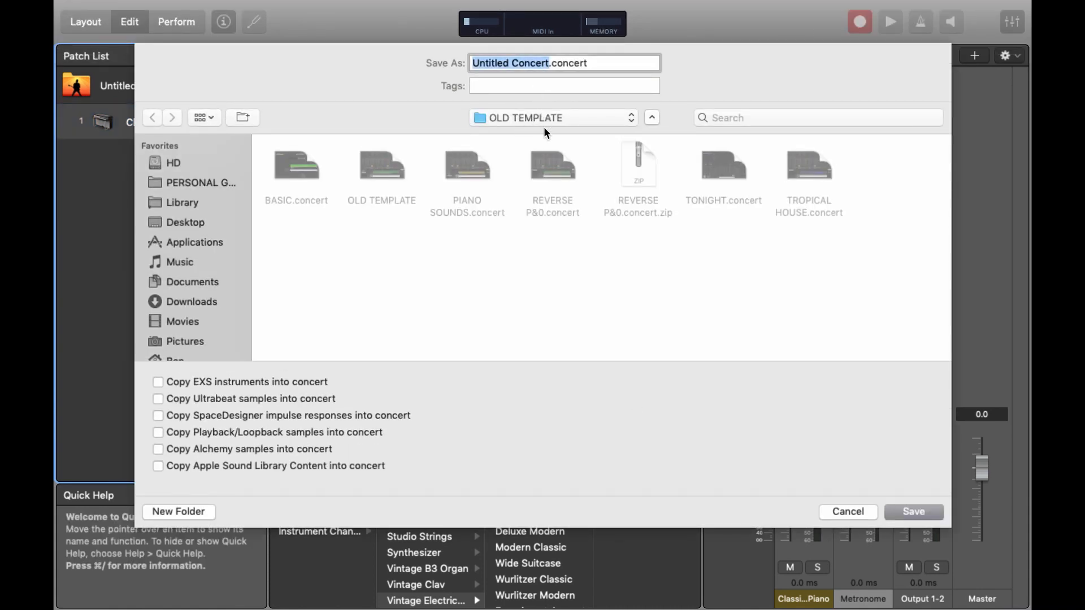
# - Save the concert into the Concerts folder under the name TUTORIAL
pyautogui.click(549, 117)
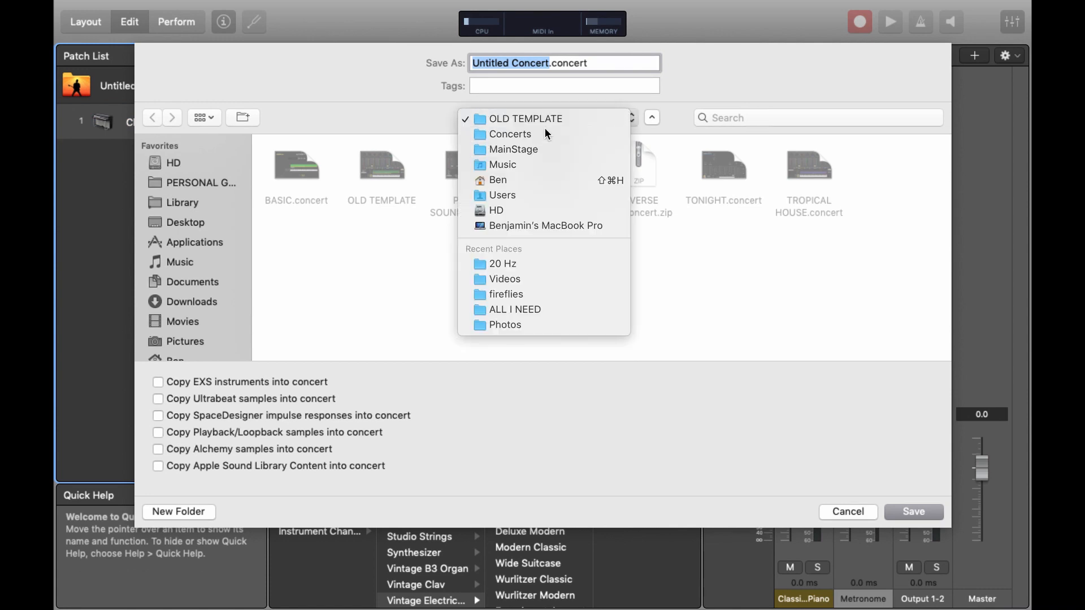
pyautogui.click(509, 133)
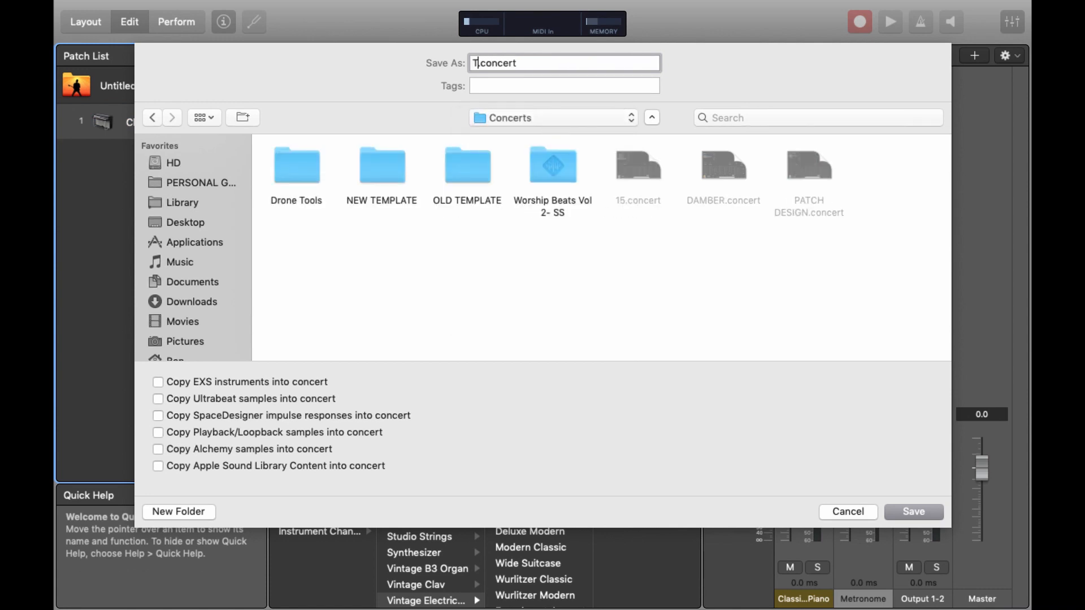
pyautogui.write('UTORIAL')
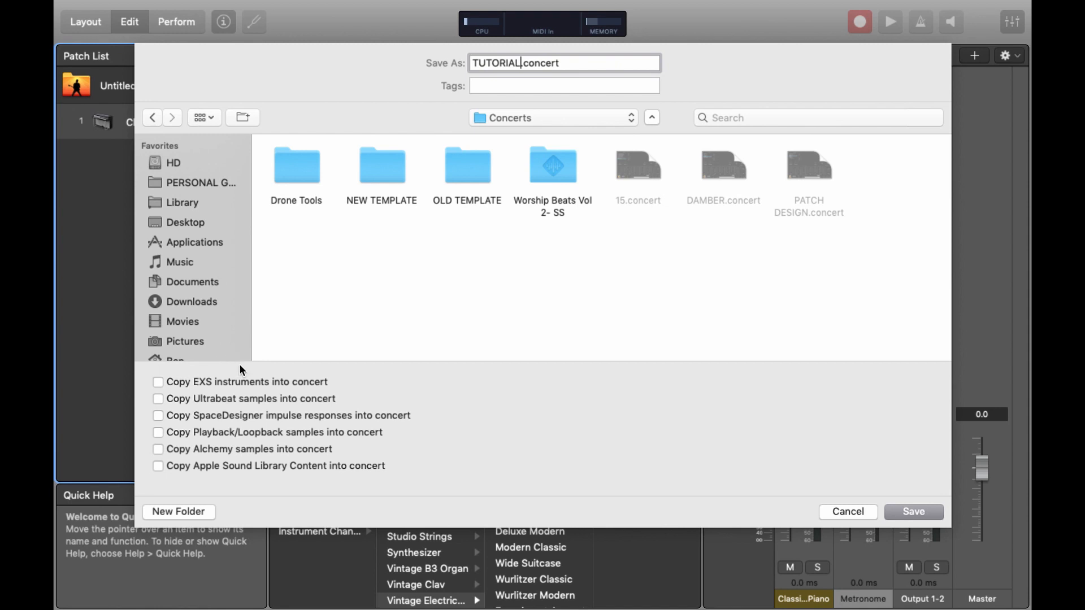
pyautogui.moveTo(398, 330)
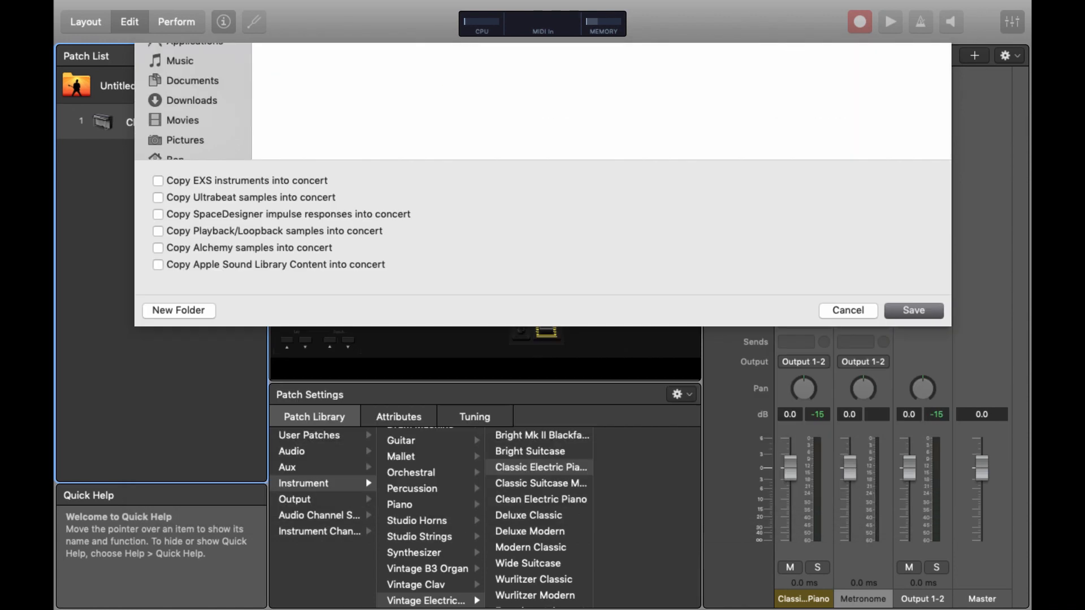
# - Add a second Classic Electric Piano patch to the TUTORIAL_TEMP concert
pyautogui.click(912, 310)
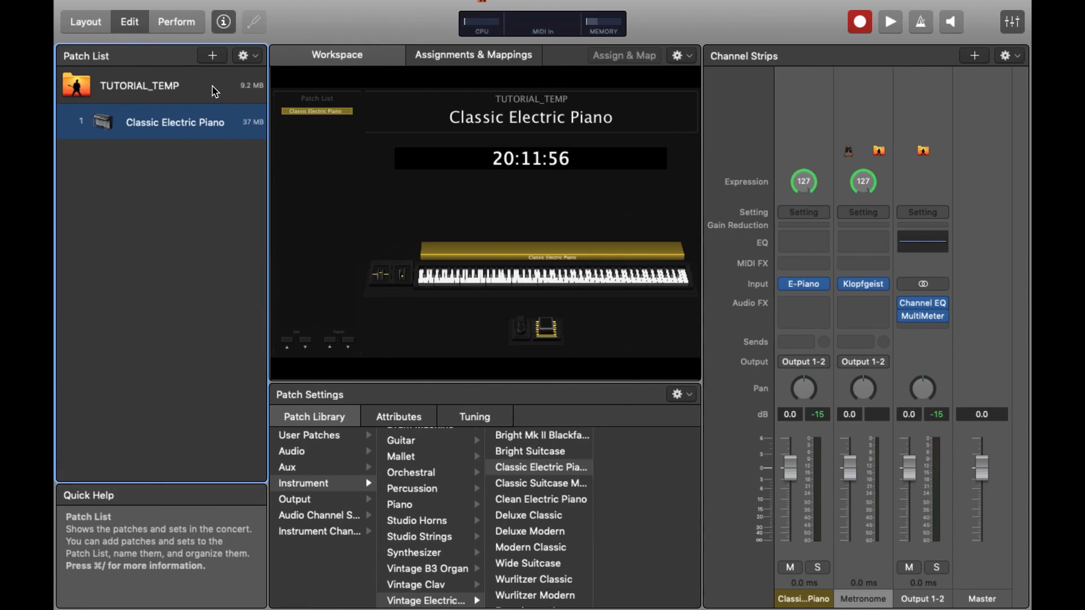
pyautogui.moveTo(199, 118)
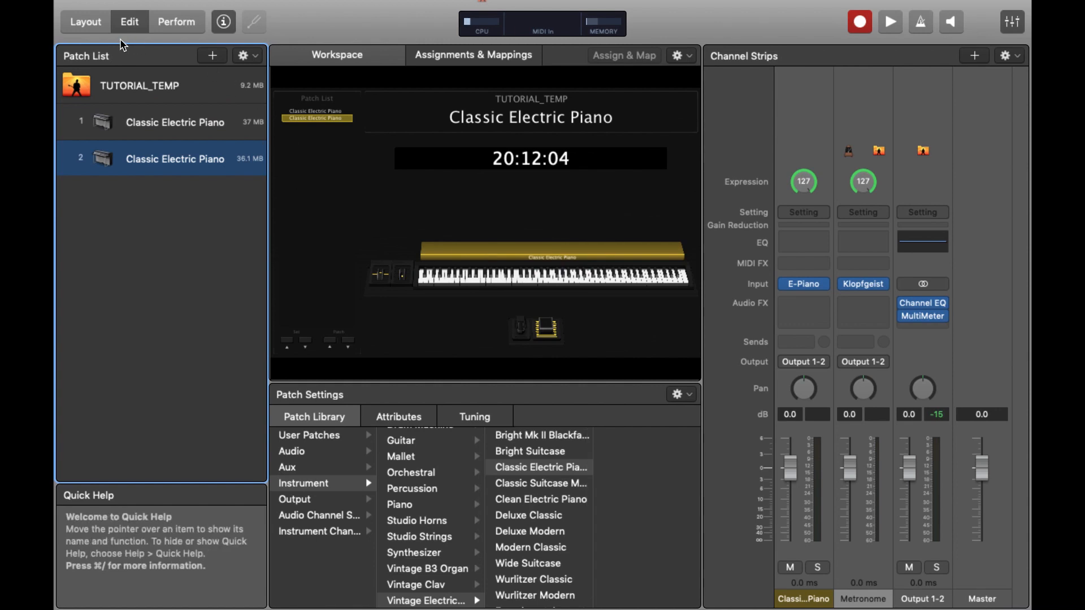
pyautogui.moveTo(86, 22)
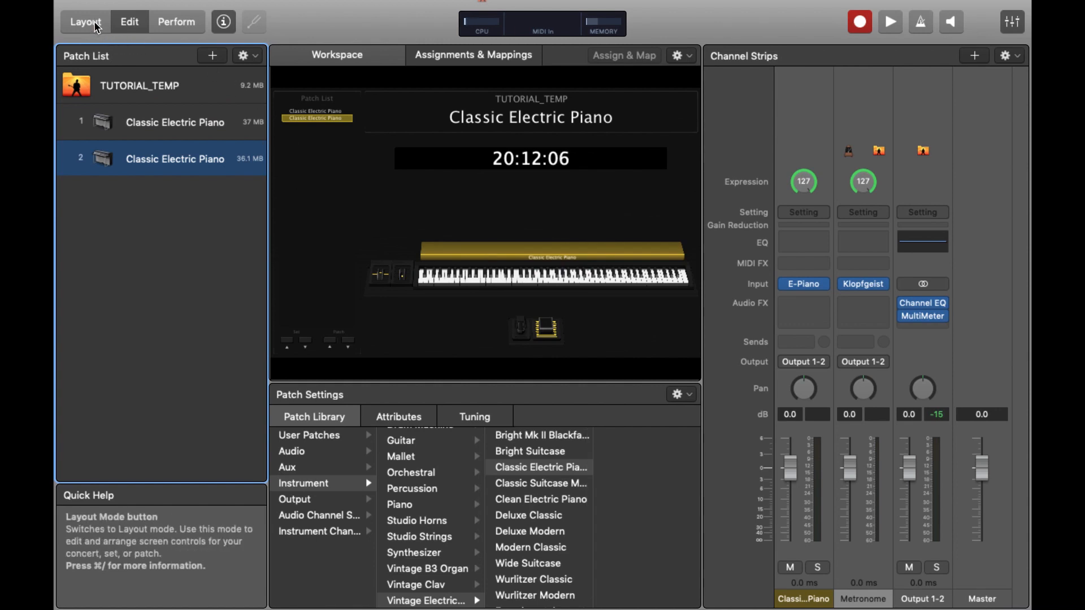
# - Turn off keyboard layers and shrink the Patch List to show 10 items
pyautogui.click(86, 22)
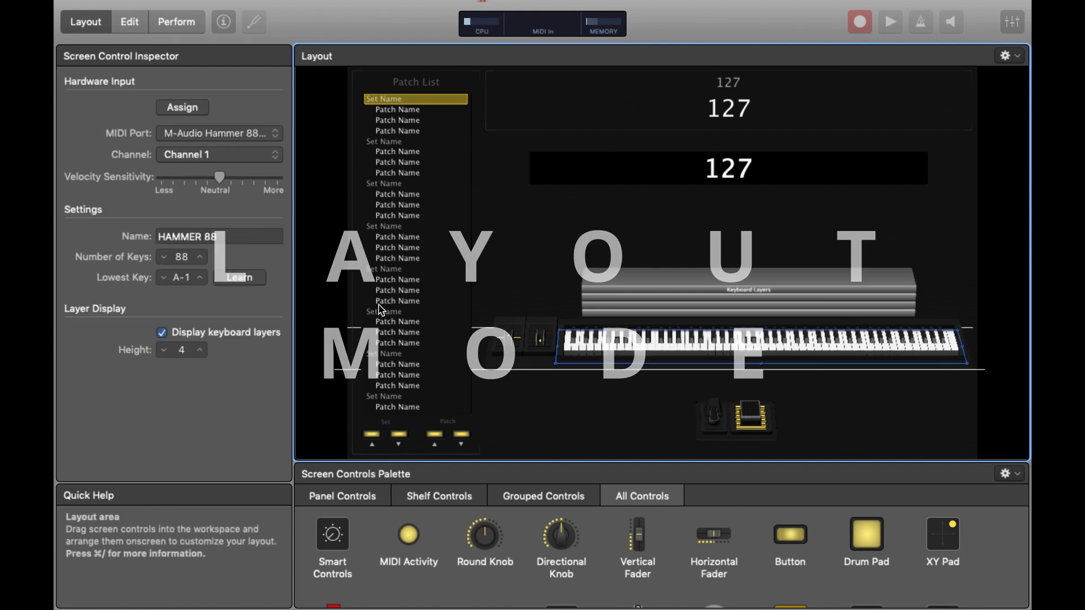
pyautogui.click(162, 333)
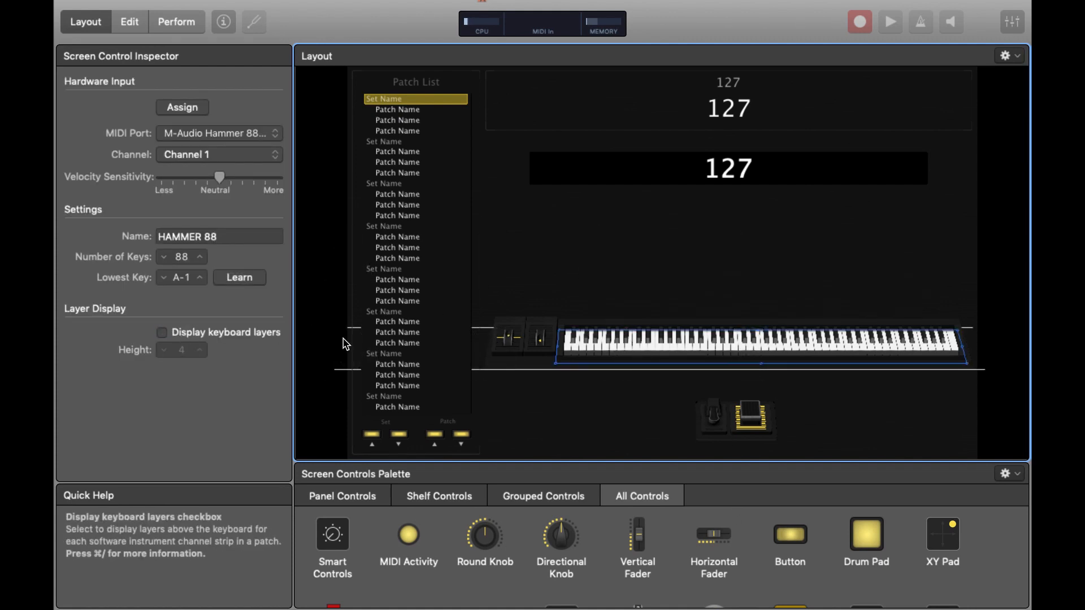
pyautogui.moveTo(466, 272)
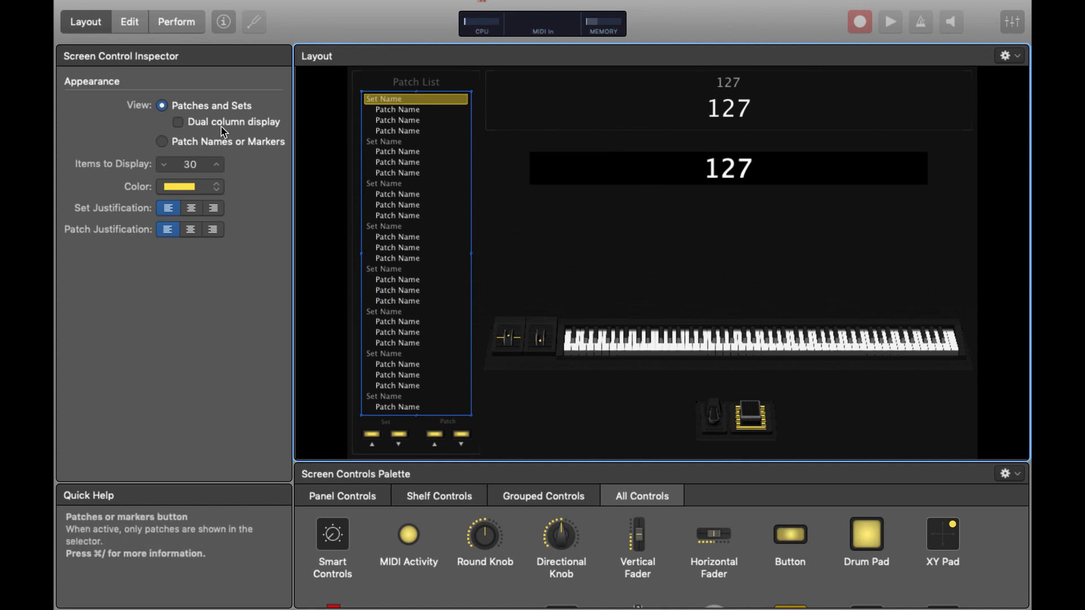
pyautogui.moveTo(172, 170)
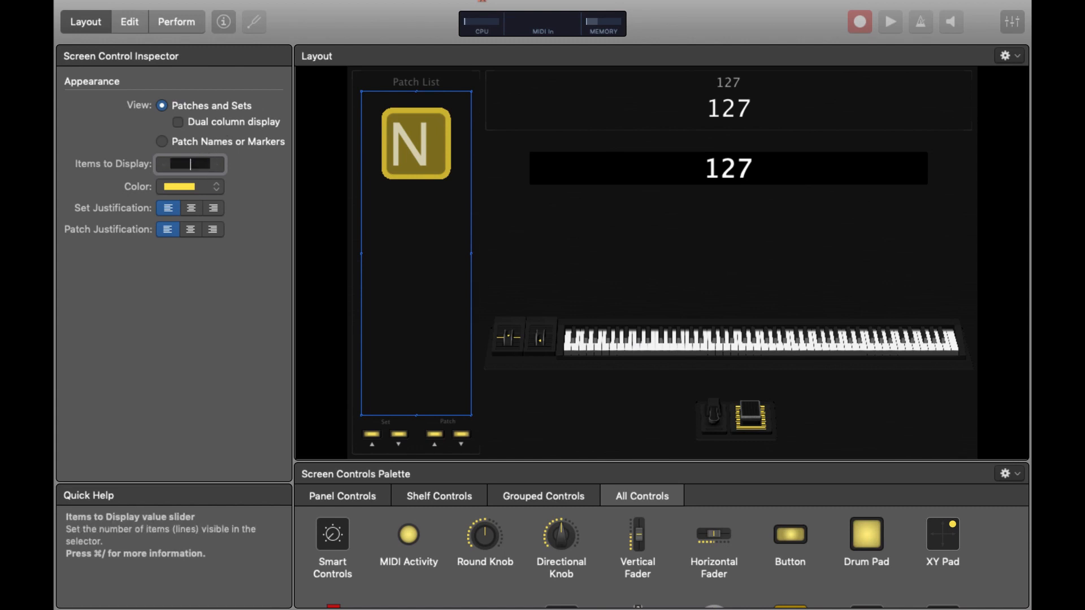
pyautogui.moveTo(173, 163); pyautogui.dragTo(201, 164)
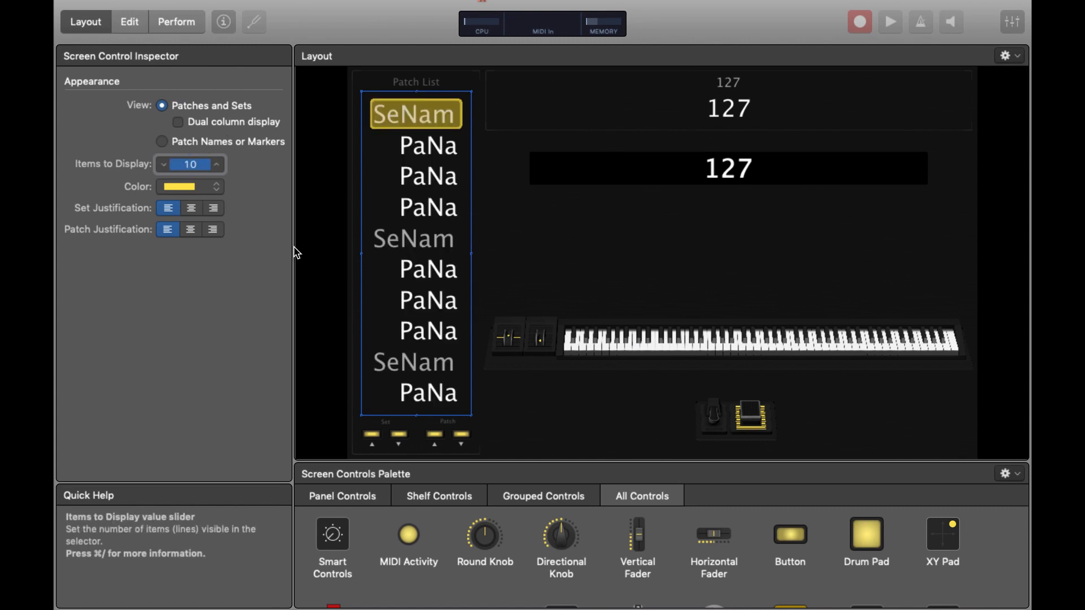
pyautogui.moveTo(470, 421)
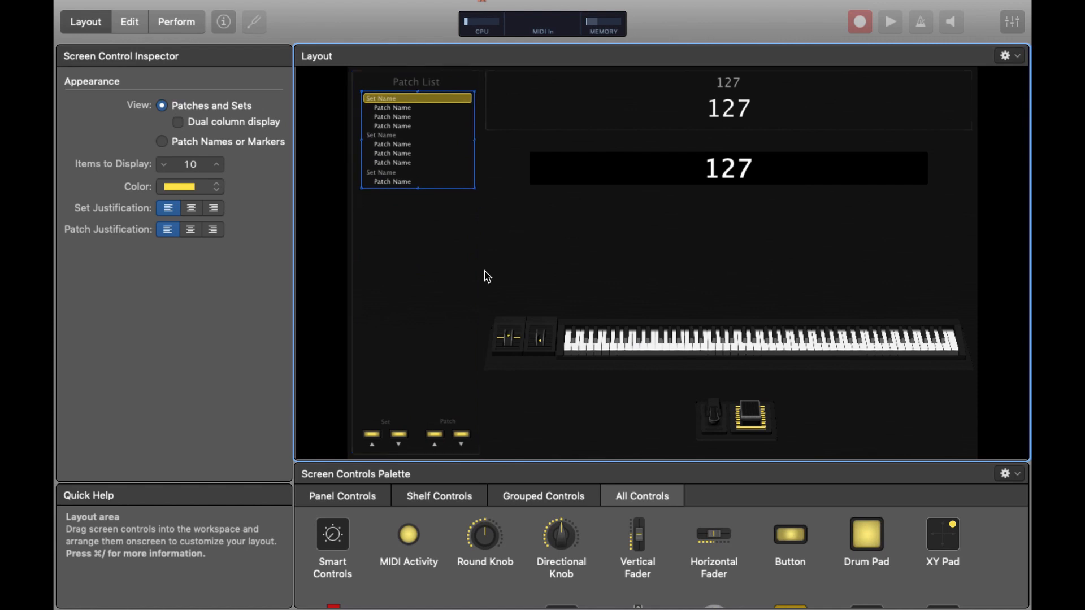
# - Move the patch up and down buttons and their arrow labels inside the patch list box
pyautogui.click(415, 277)
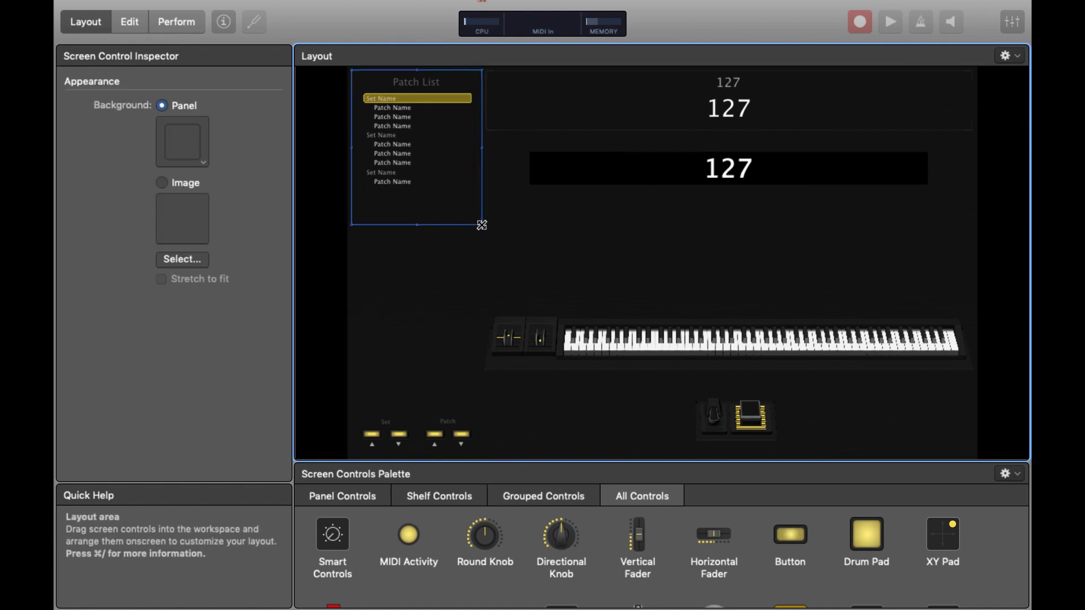
pyautogui.click(398, 434)
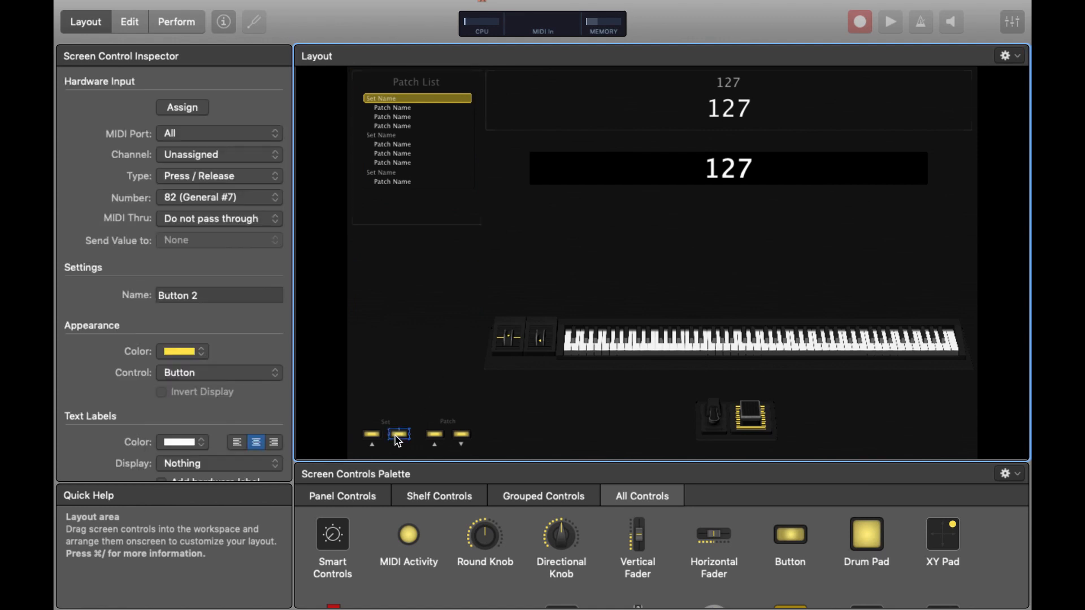
pyautogui.click(372, 435)
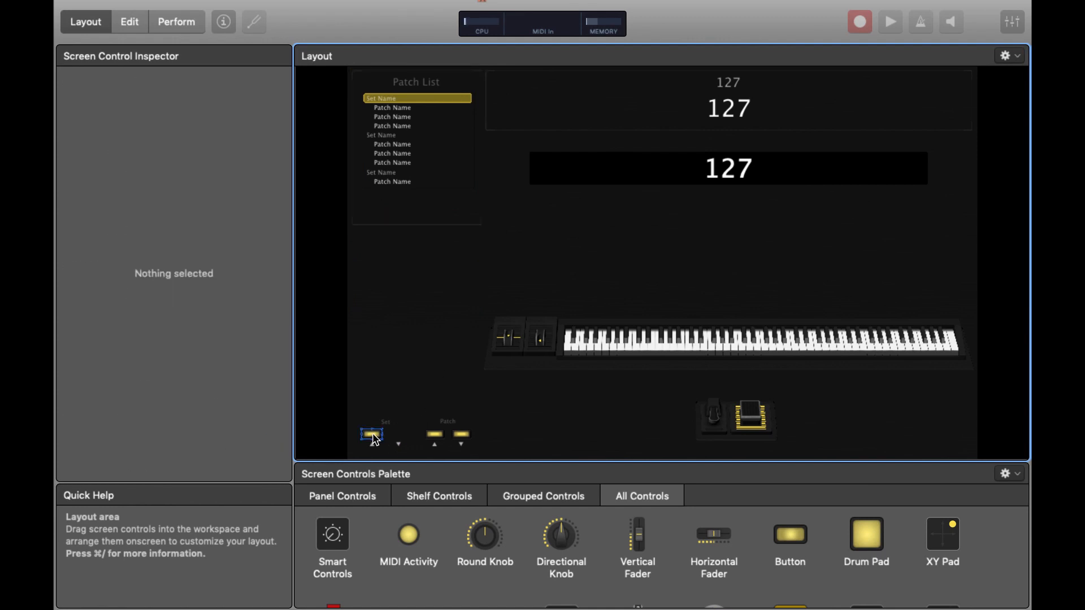
pyautogui.click(371, 437)
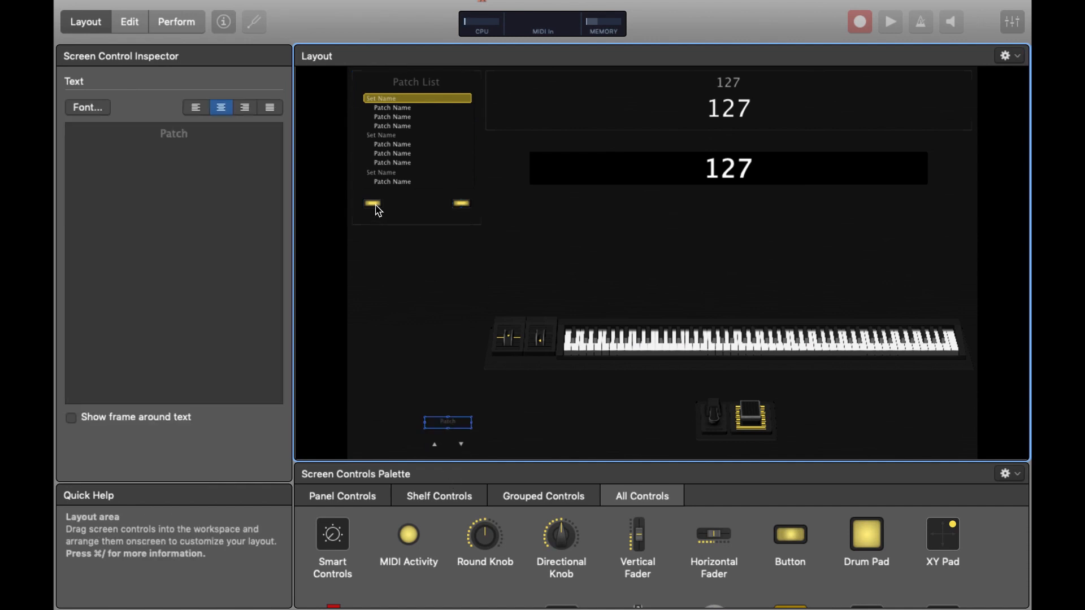
pyautogui.click(432, 202)
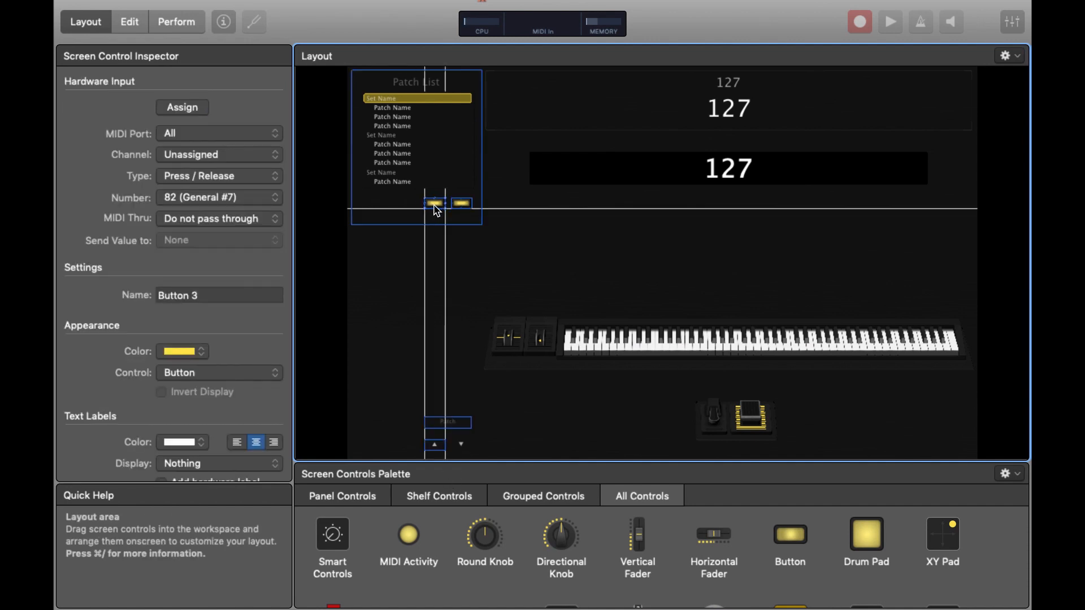
pyautogui.click(435, 445)
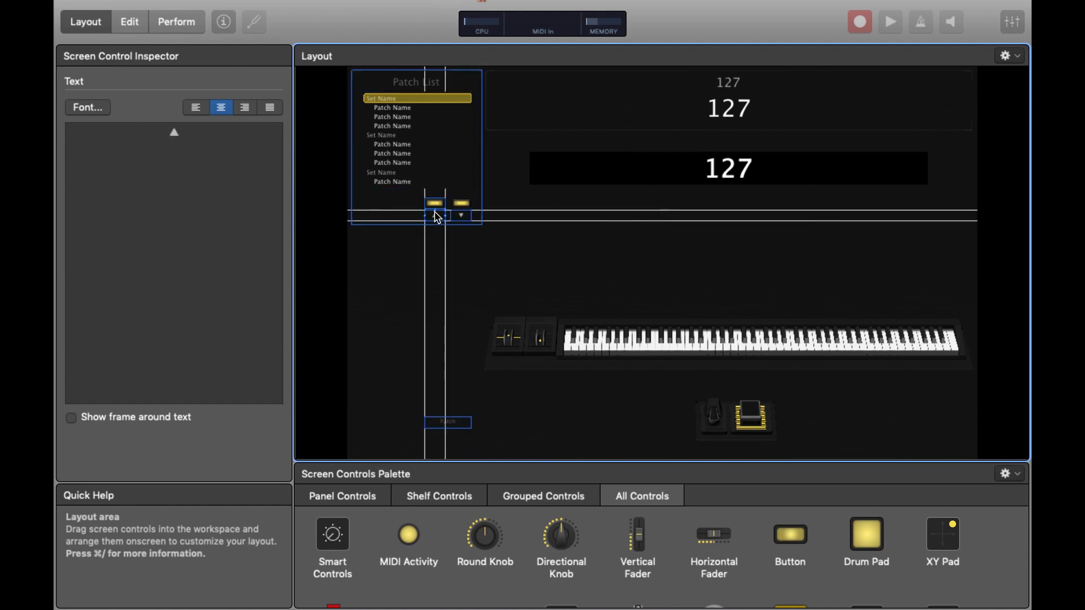
# - Delete the small Patch text label below the patch list
pyautogui.click(456, 432)
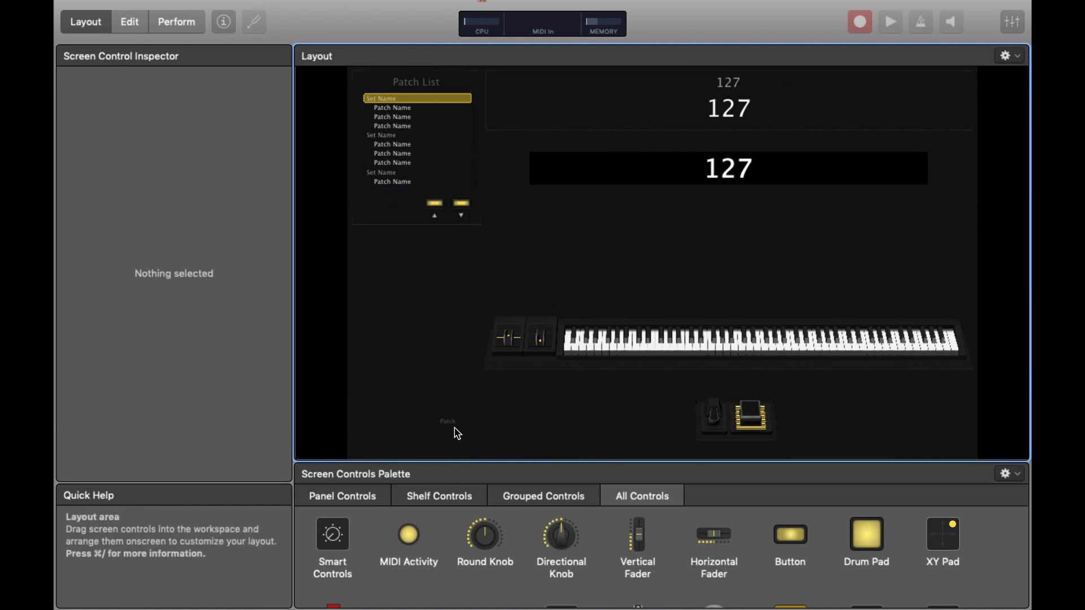
pyautogui.click(448, 423)
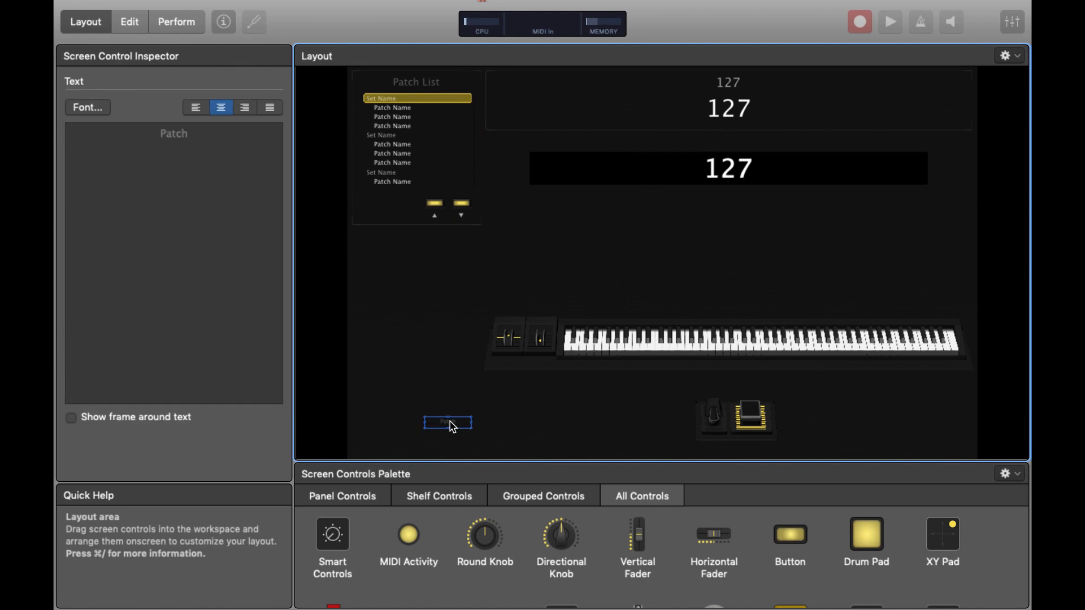
pyautogui.click(449, 425)
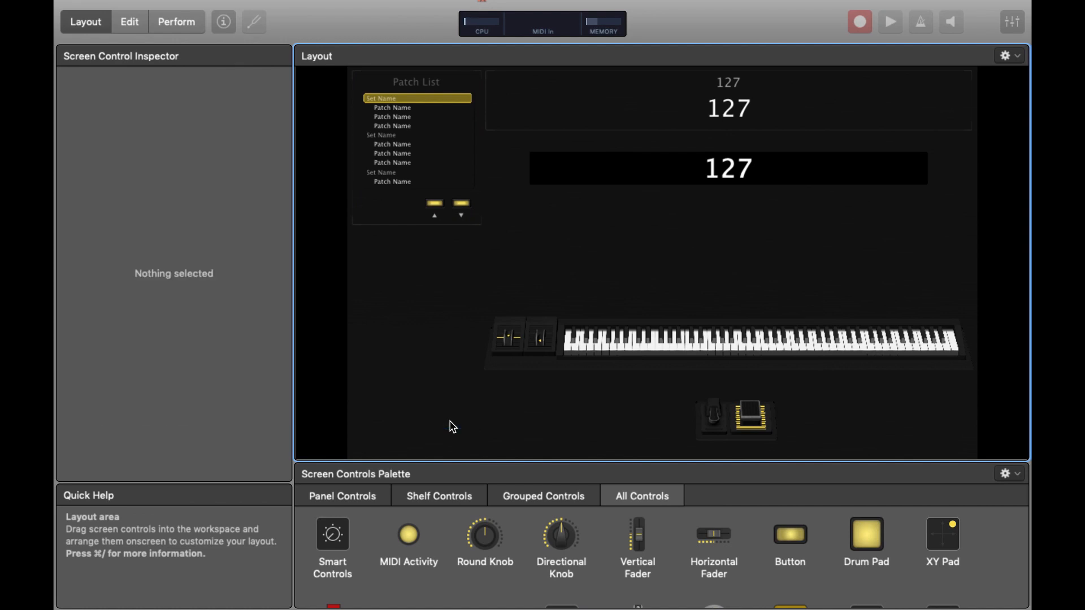
pyautogui.moveTo(689, 358)
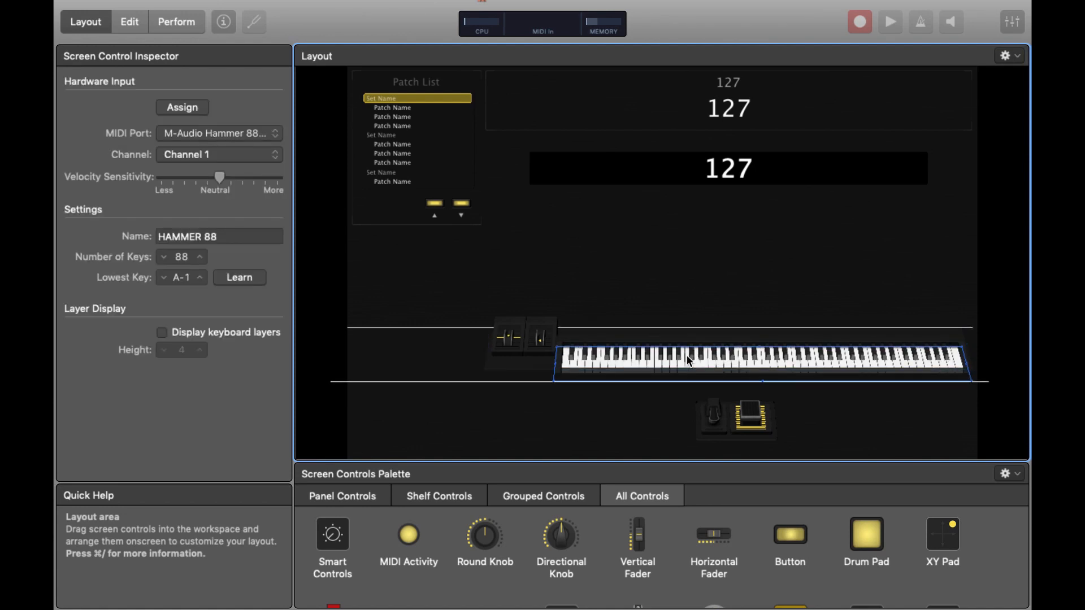
# - Move the HAMMER 88 keyboard and wheels to the bottom left, shrink it, and rearrange the pedals
pyautogui.click(539, 339)
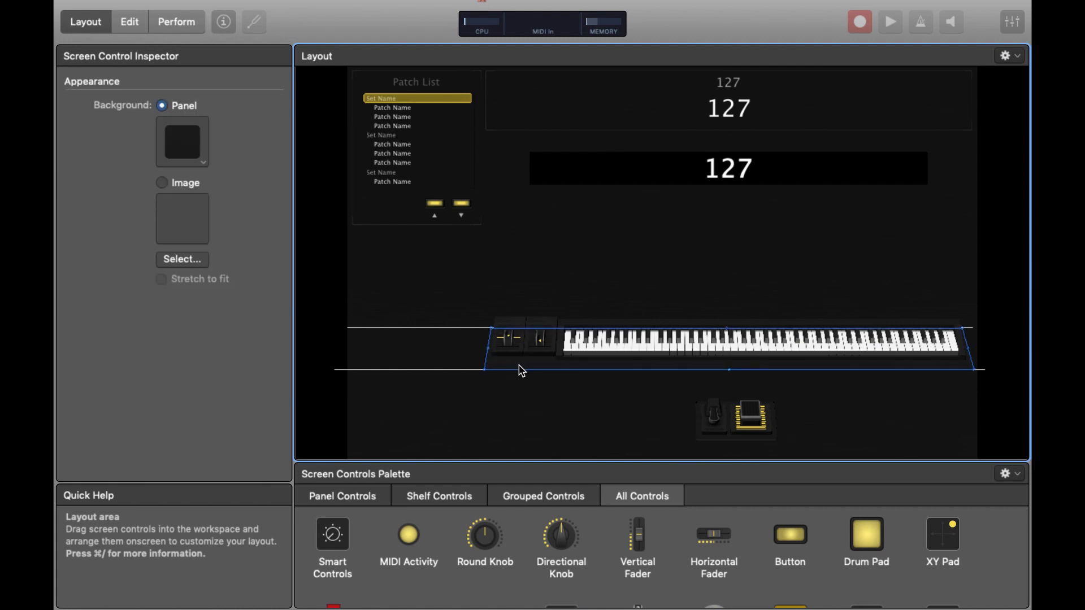
pyautogui.moveTo(971, 370)
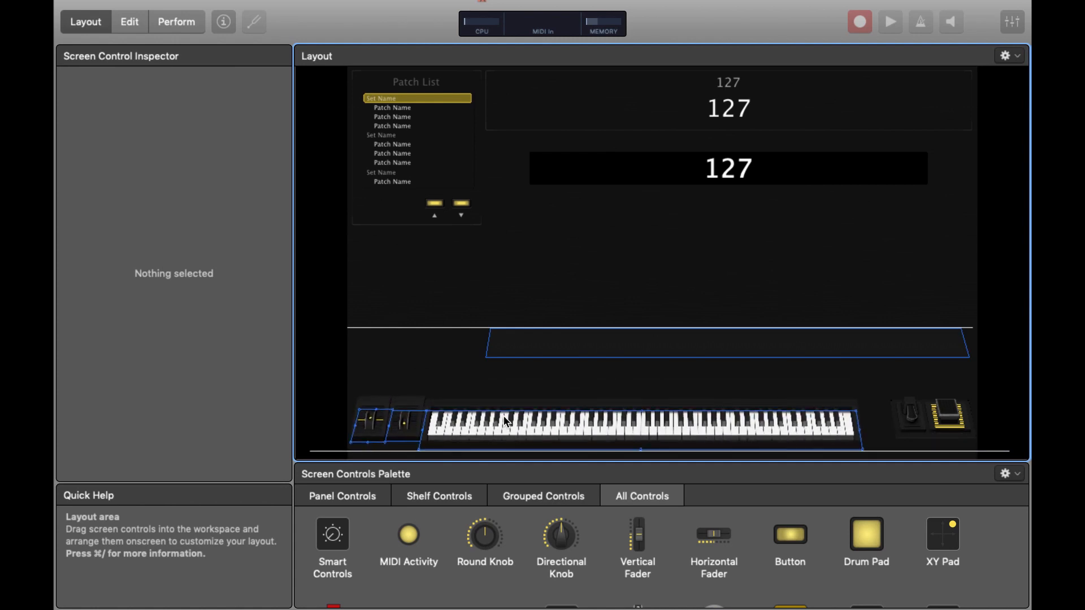
pyautogui.click(910, 415)
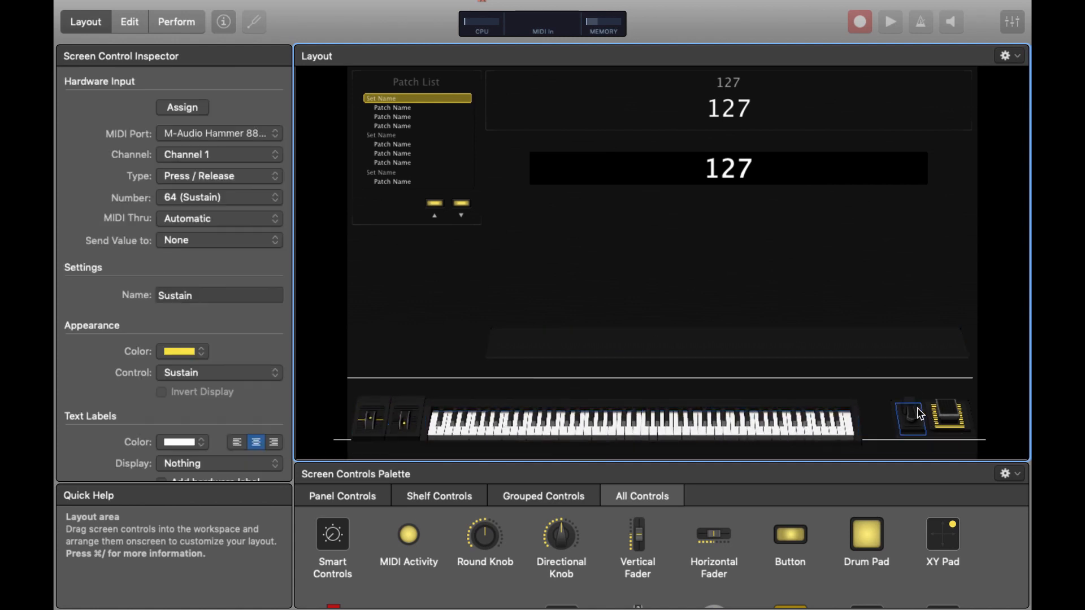
pyautogui.click(637, 422)
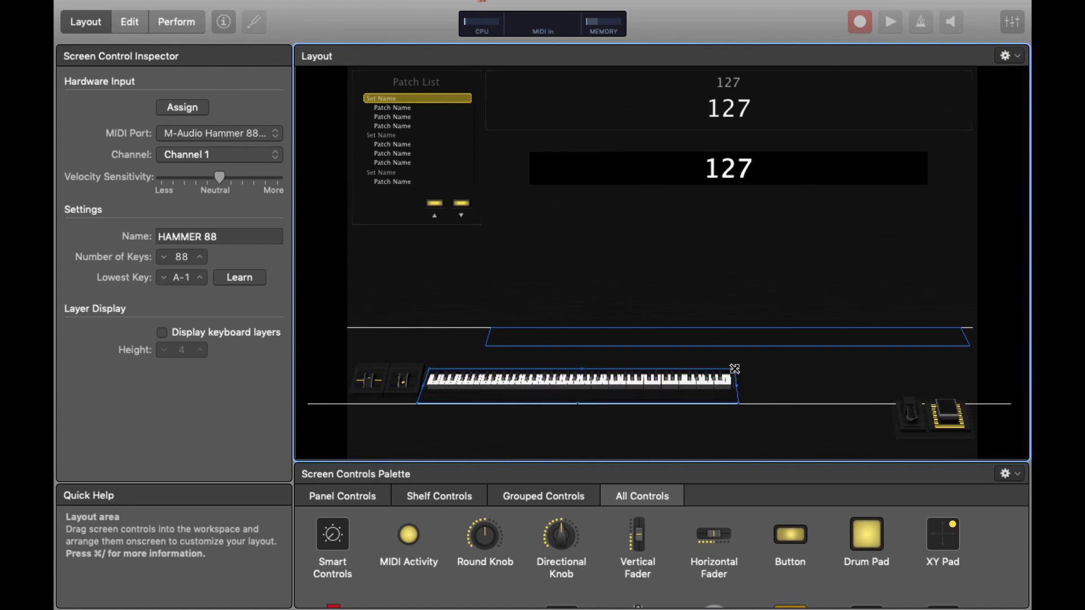
pyautogui.click(736, 442)
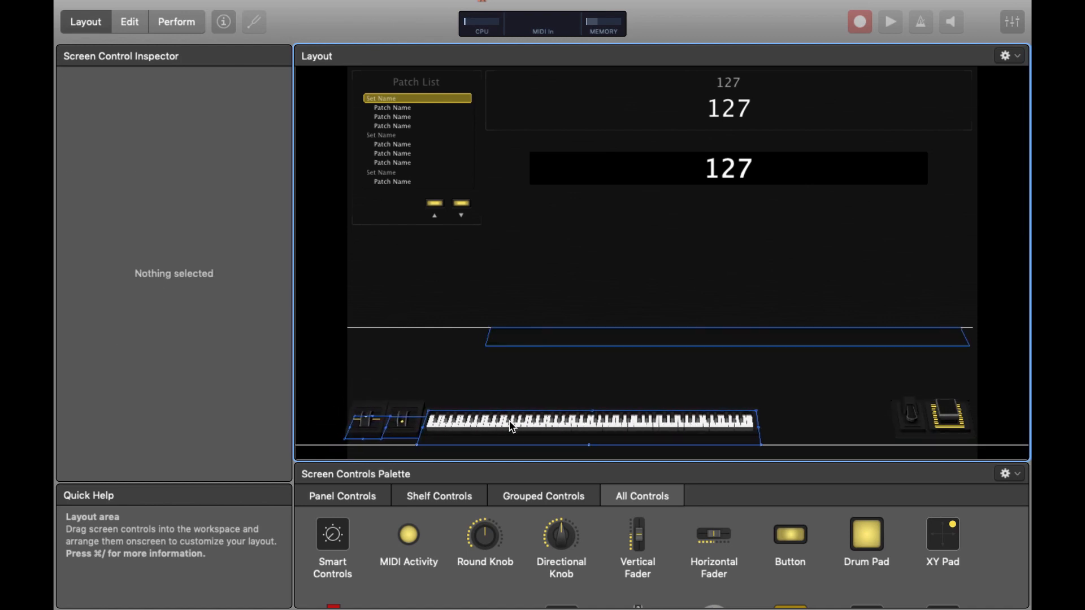
pyautogui.click(410, 422)
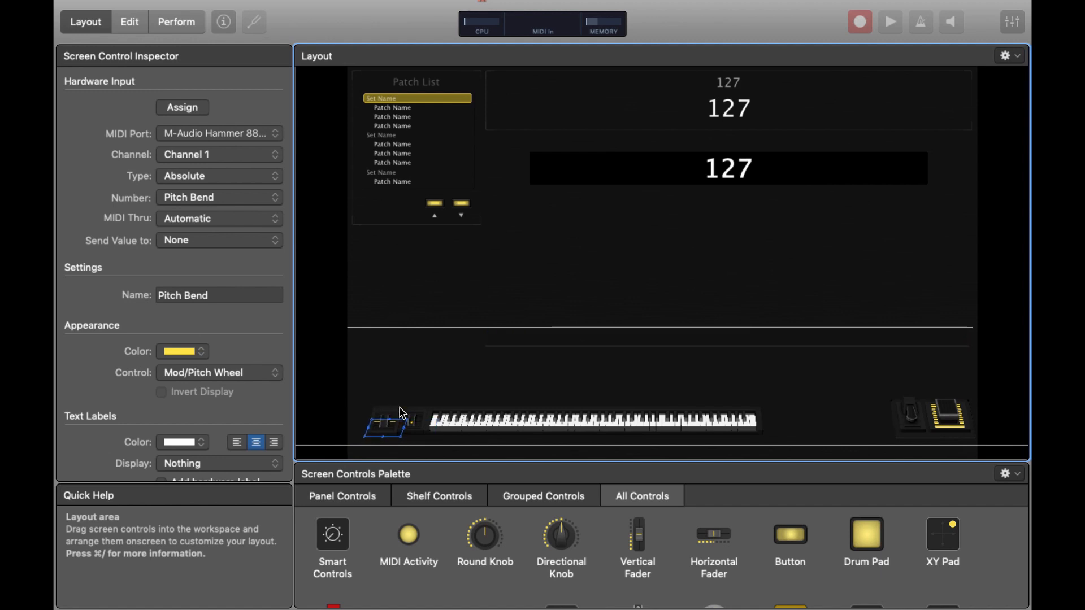
pyautogui.click(657, 277)
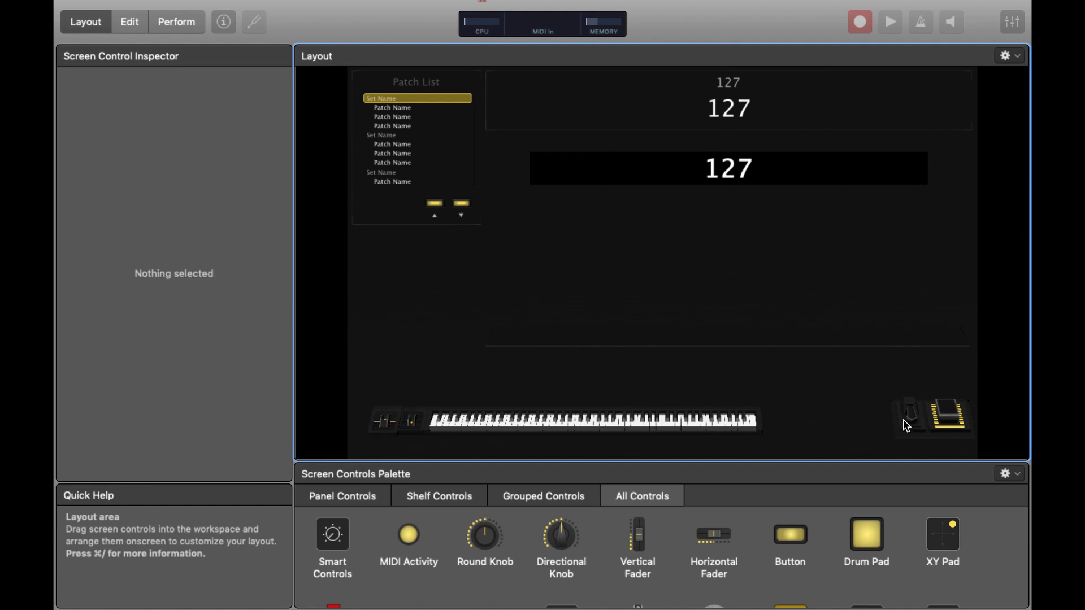
pyautogui.click(595, 420)
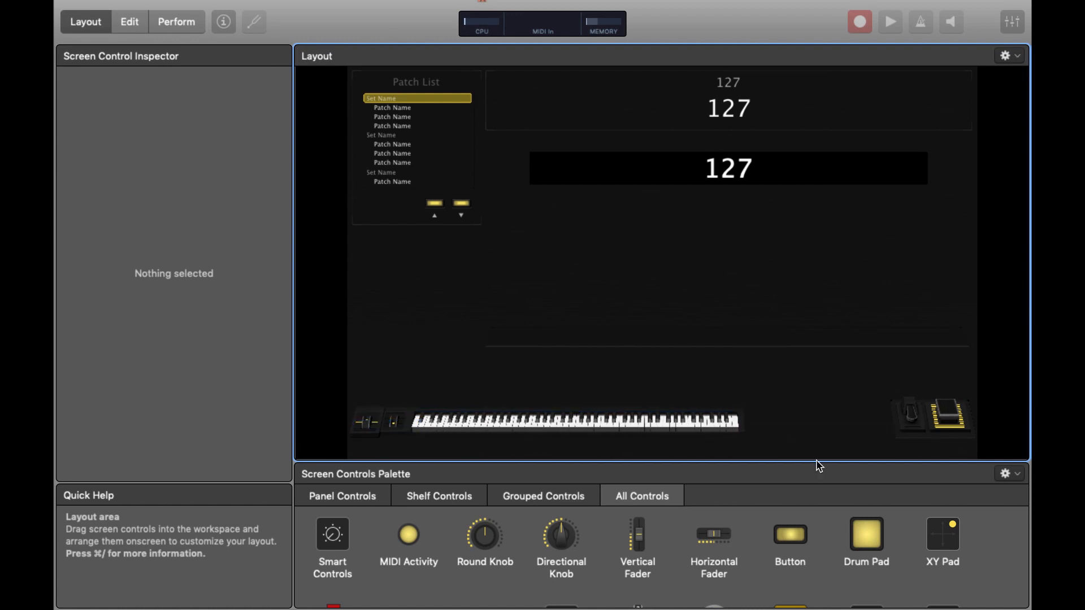
# - Replace the old pedals with one Sustain control beside the keyboard, learned as Hammer 88 CC 64
pyautogui.click(789, 422)
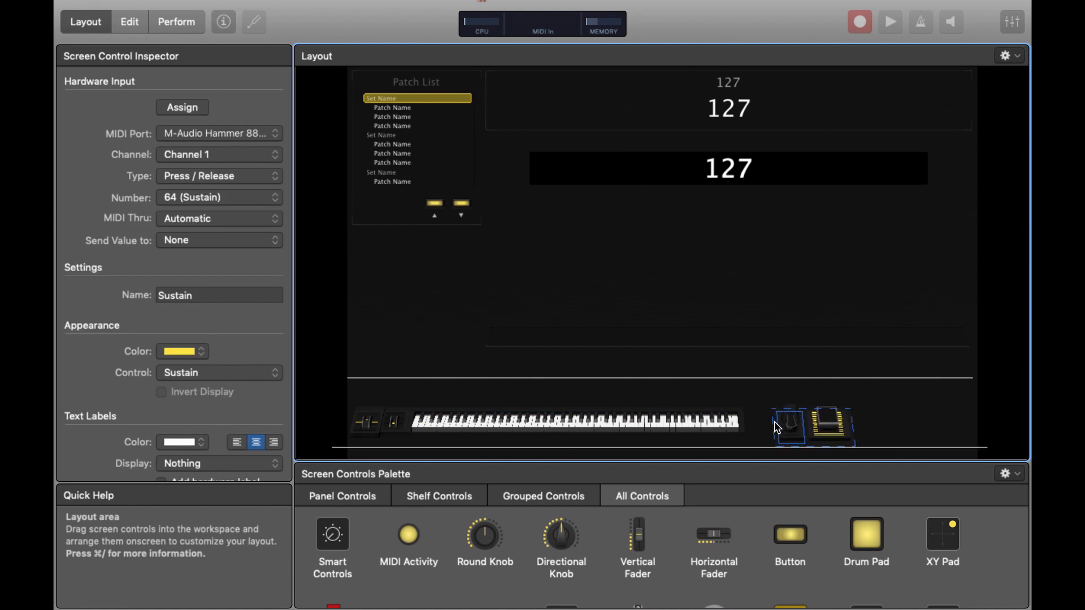
pyautogui.click(810, 419)
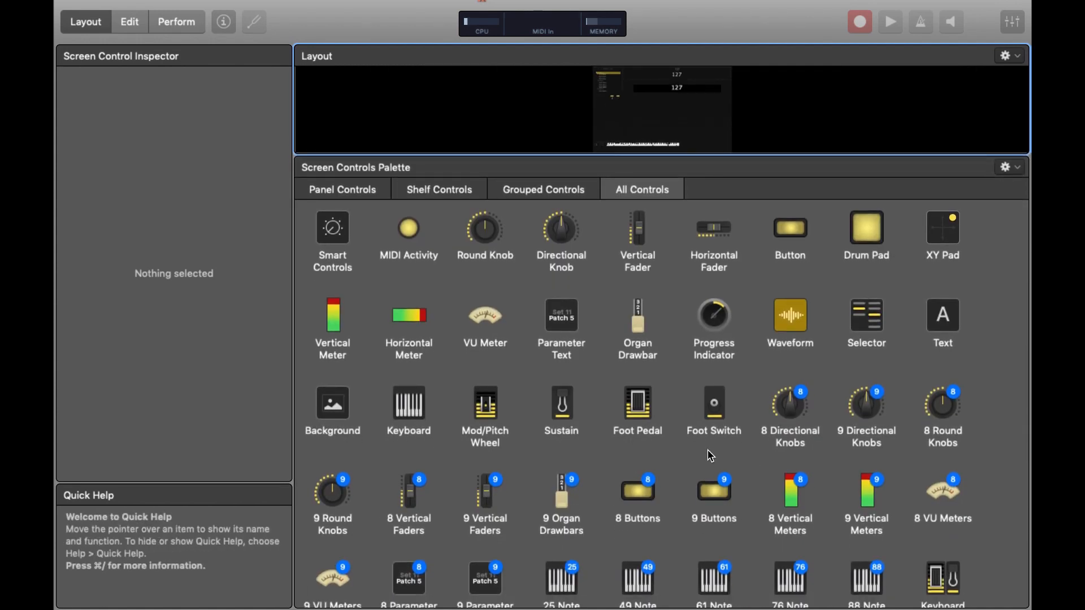
pyautogui.click(560, 404)
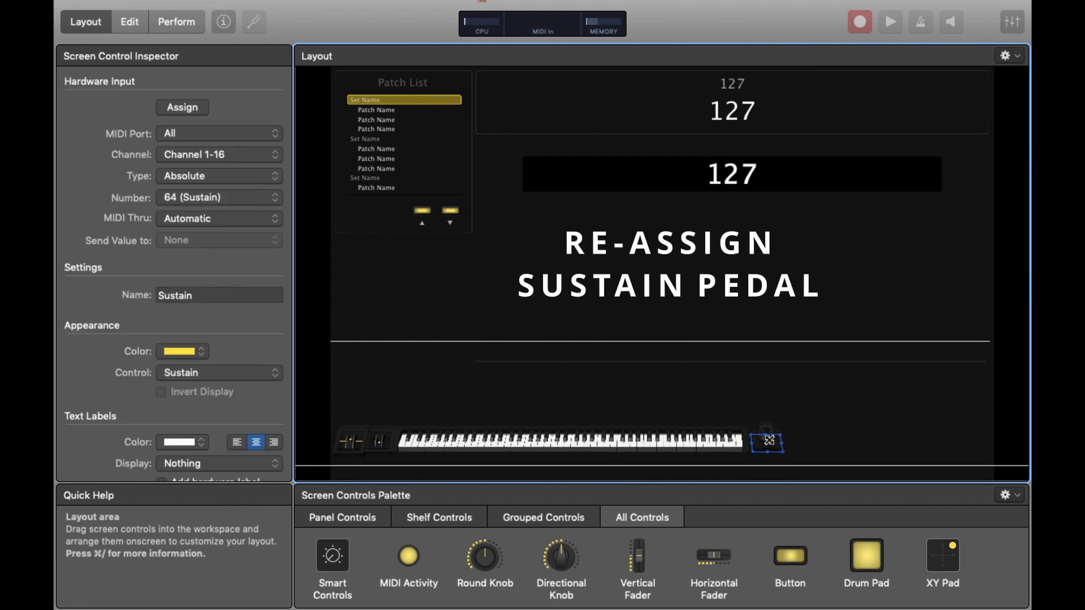
pyautogui.click(182, 108)
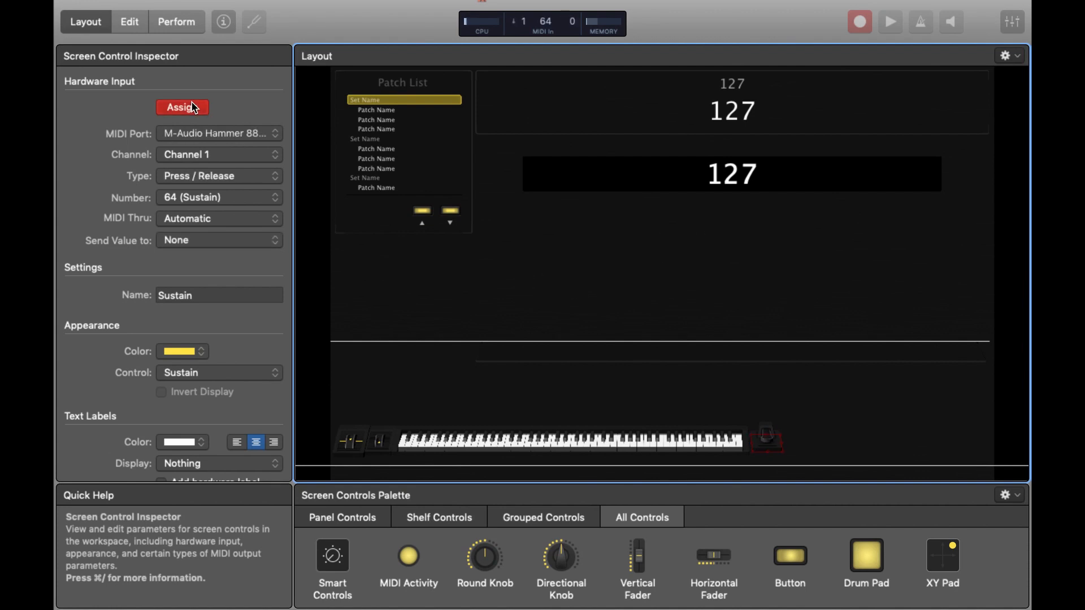
pyautogui.moveTo(130, 22)
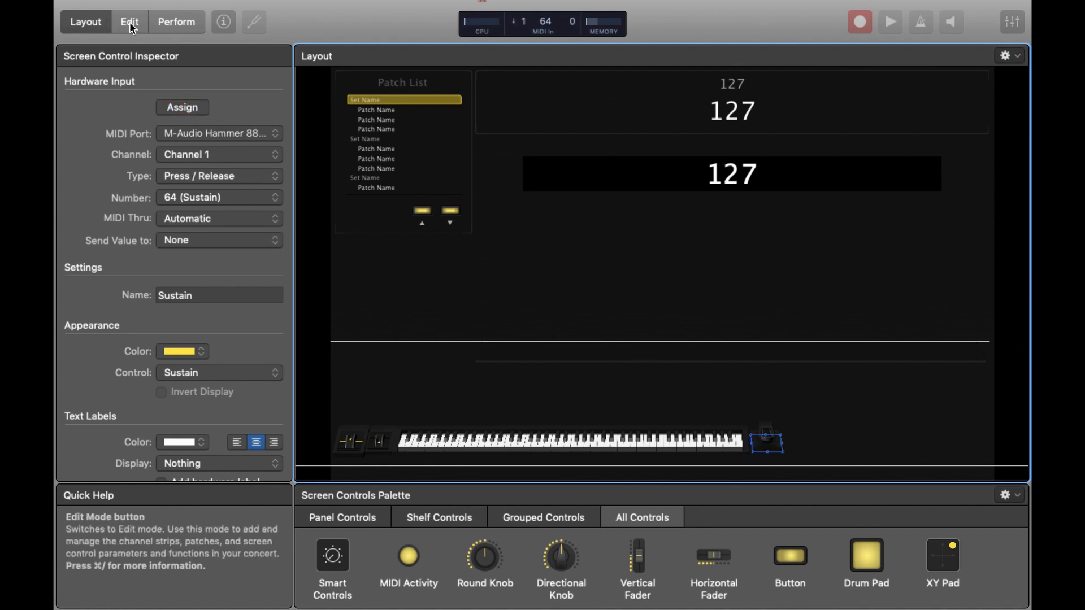
# - Switch to Edit mode to preview the compact keyboard layout with its sustain pedal
pyautogui.click(129, 21)
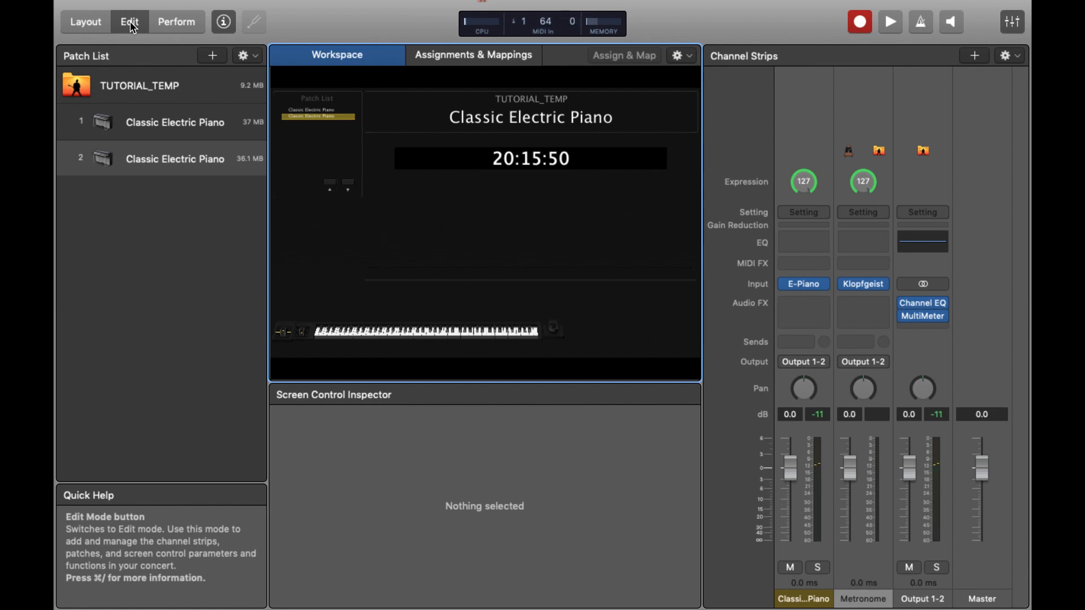
pyautogui.moveTo(219, 243)
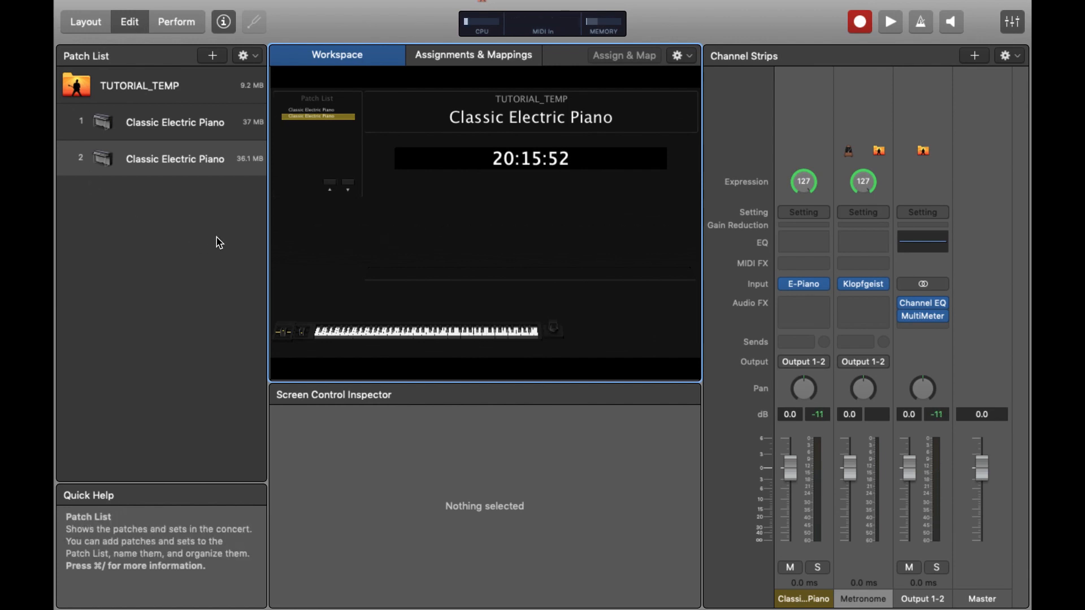
pyautogui.moveTo(306, 258)
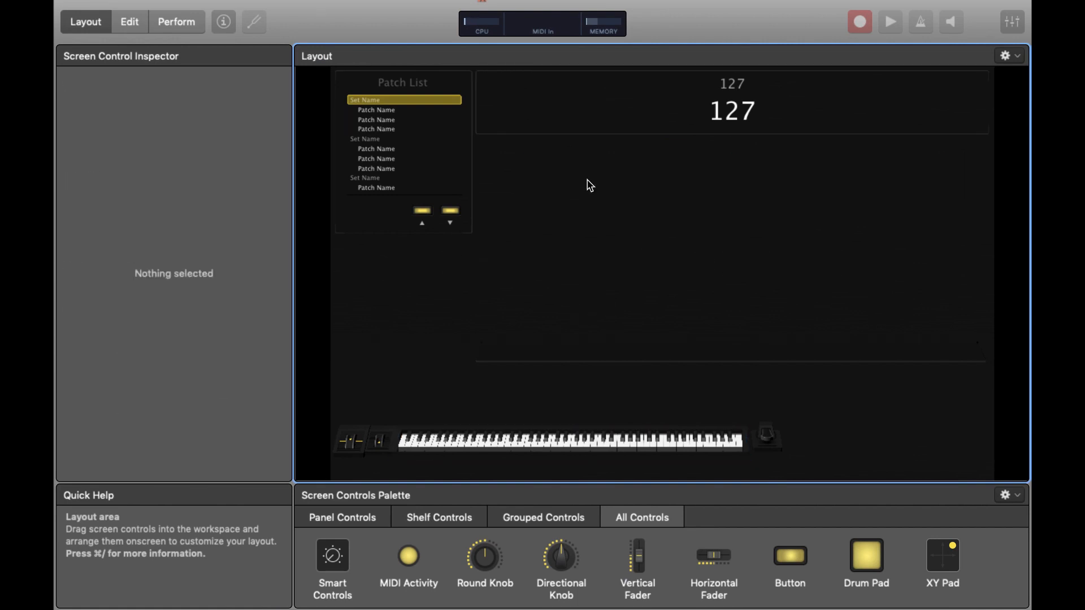
# - Delete the large title Parameter Text, its backing panel, and the empty layers panel above the keyboard
pyautogui.click(731, 111)
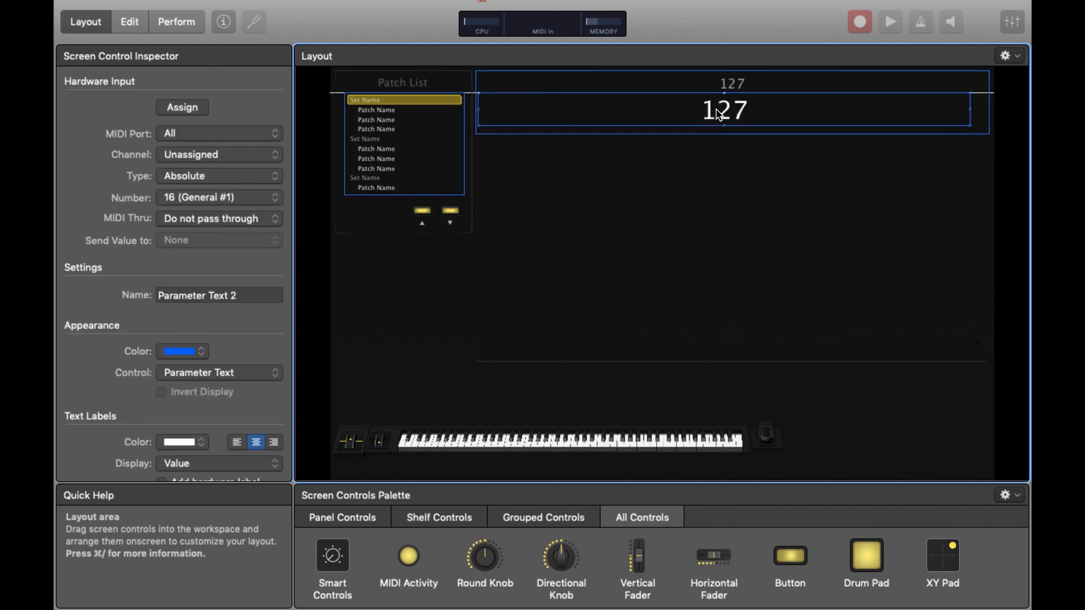
pyautogui.click(699, 172)
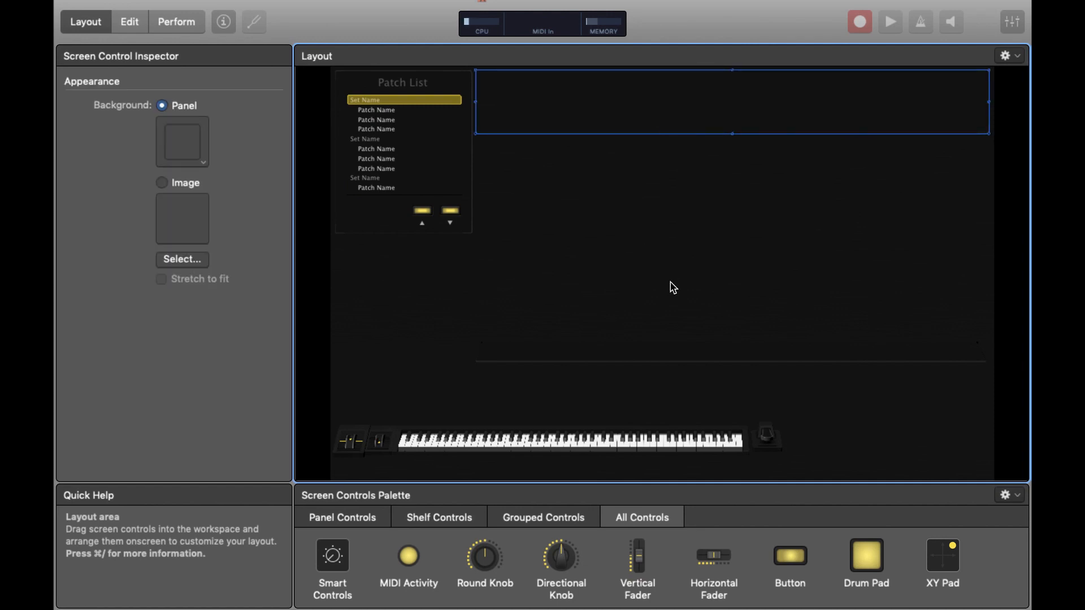
pyautogui.click(606, 292)
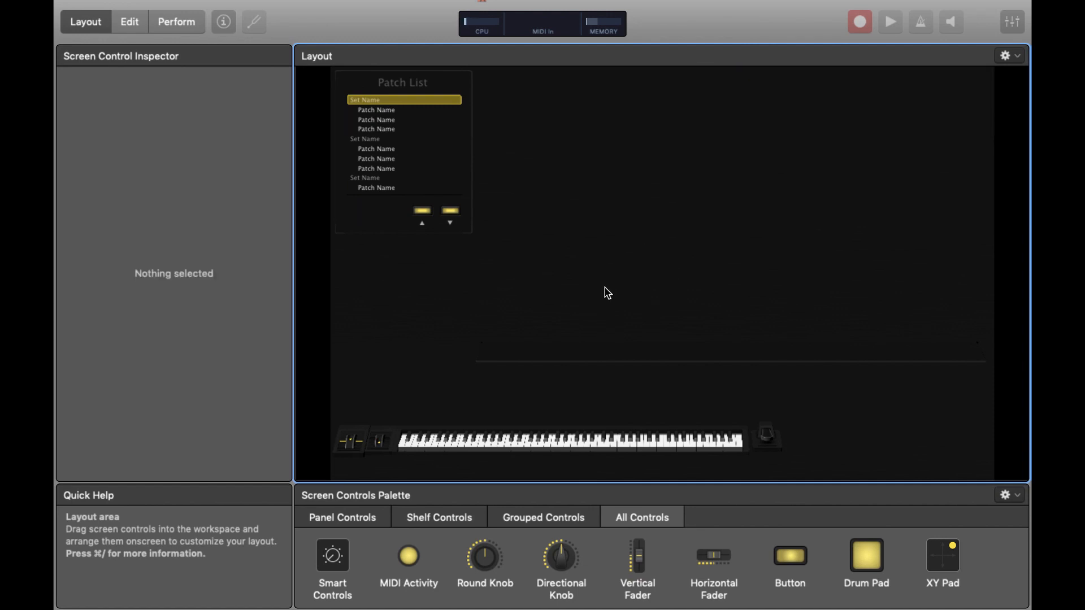
pyautogui.click(570, 439)
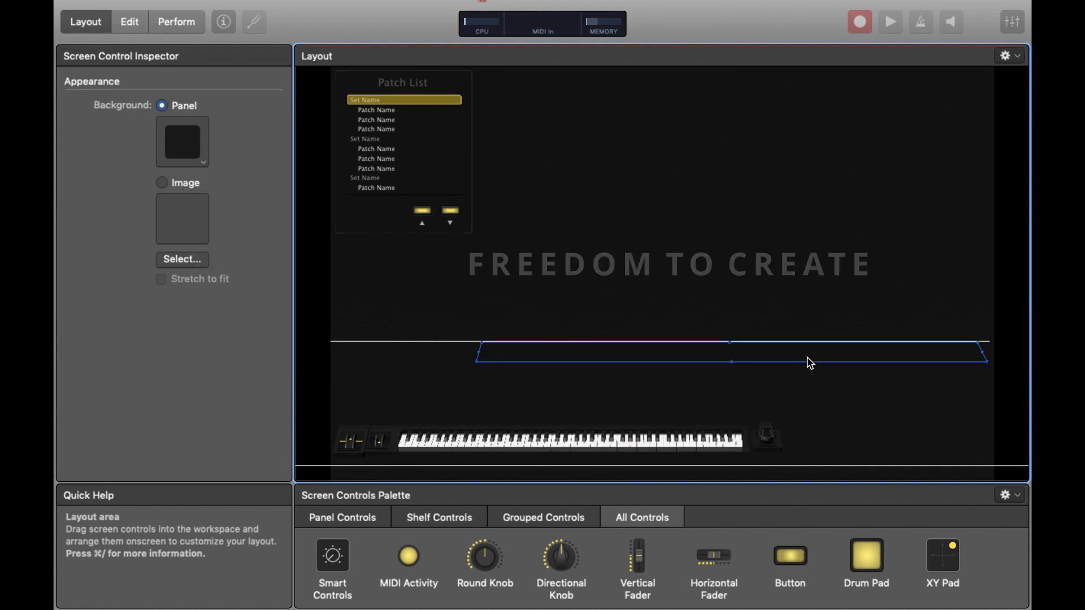
pyautogui.click(688, 326)
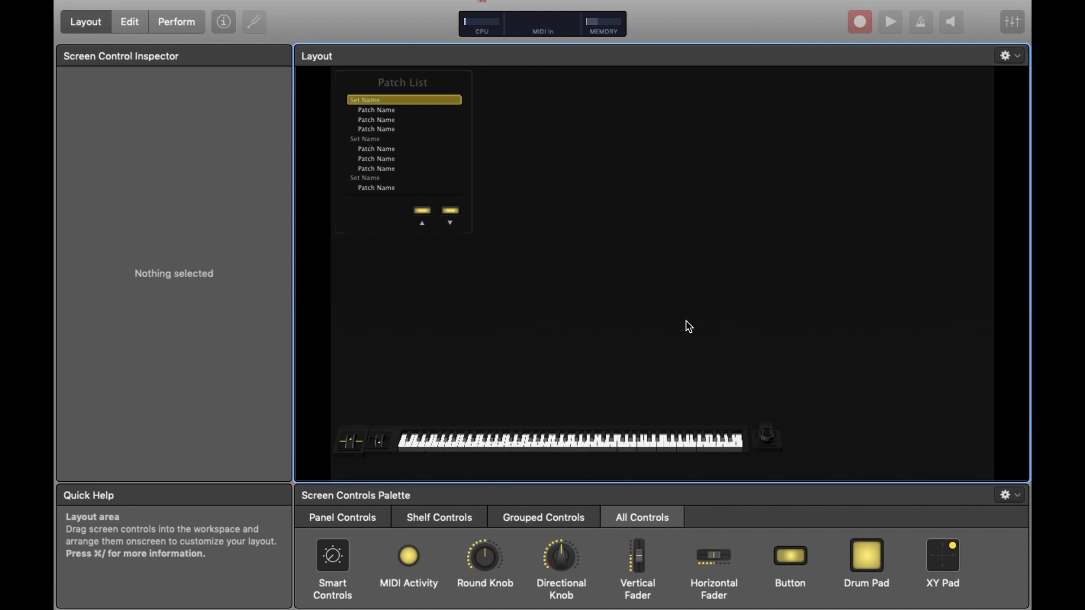